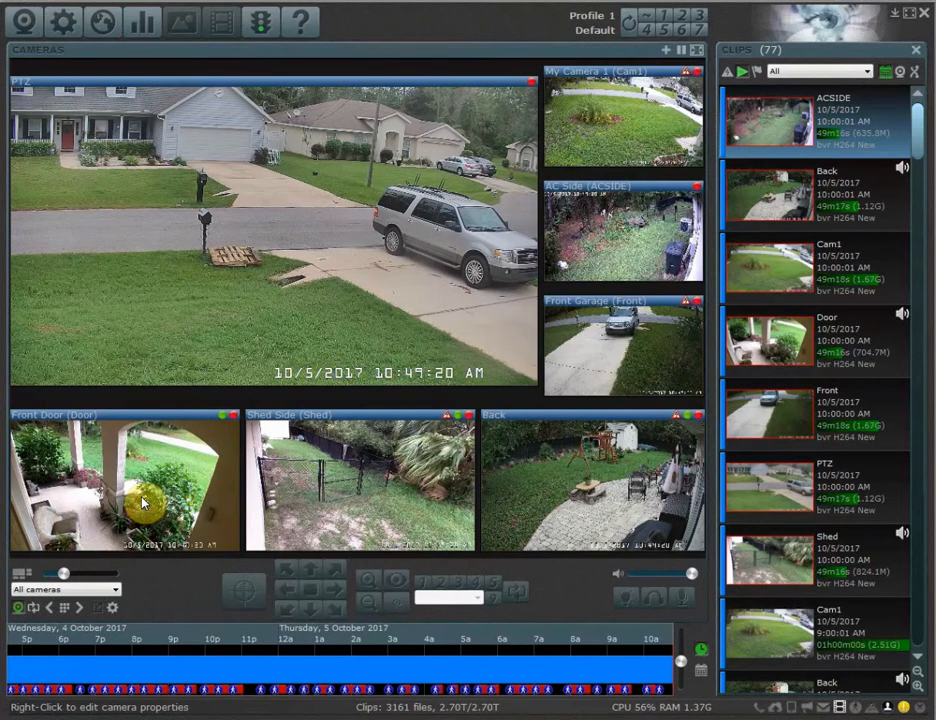
{"action": "mouse_move", "coordinate": [148, 528]}
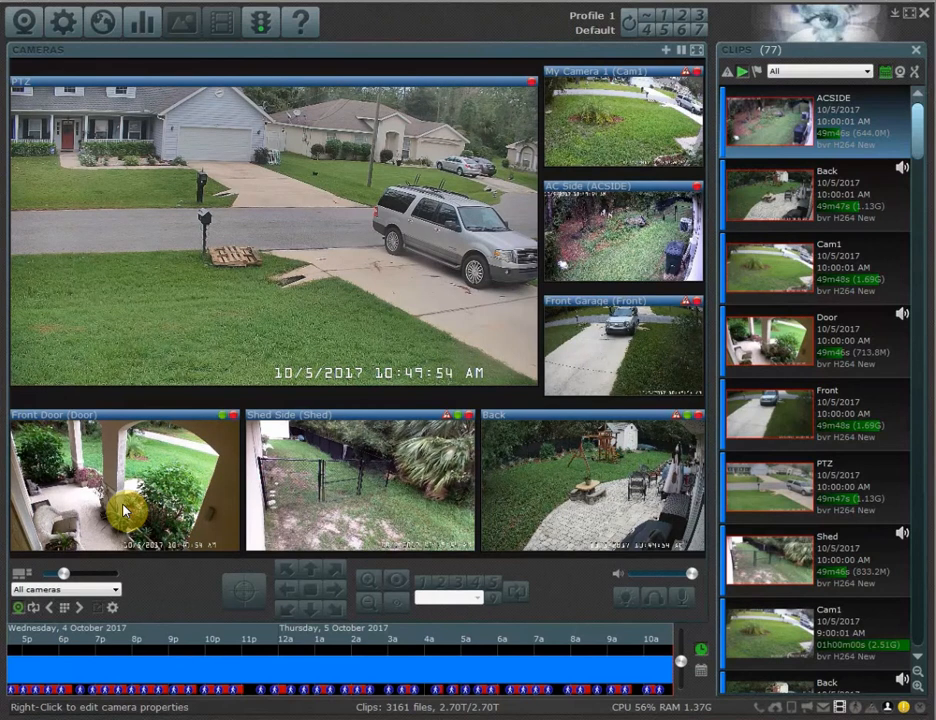
{"action": "mouse_move", "coordinate": [105, 518]}
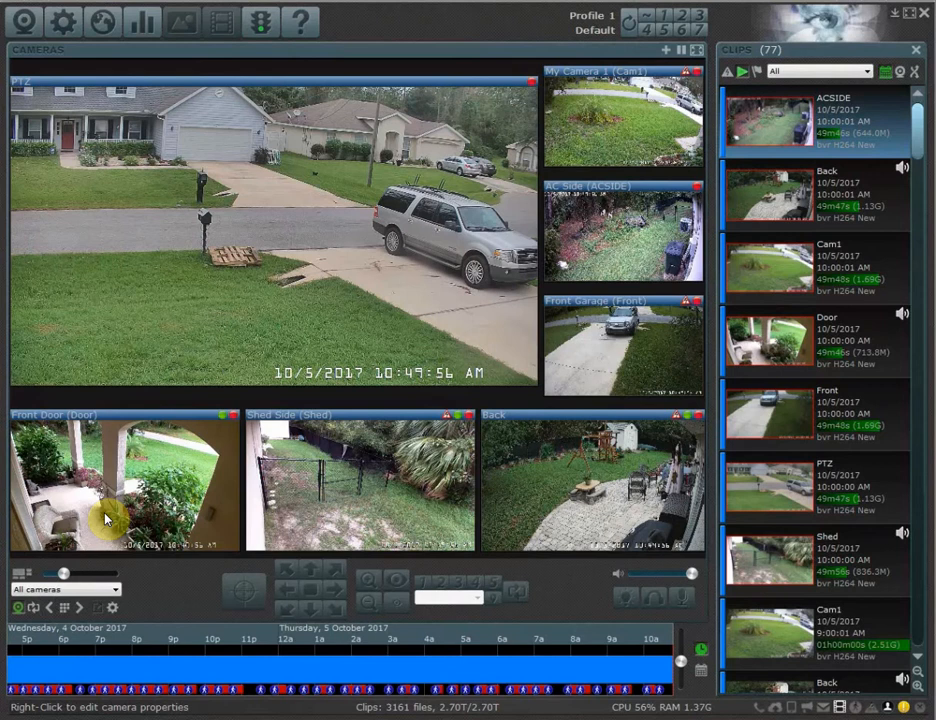
{"action": "mouse_move", "coordinate": [410, 405]}
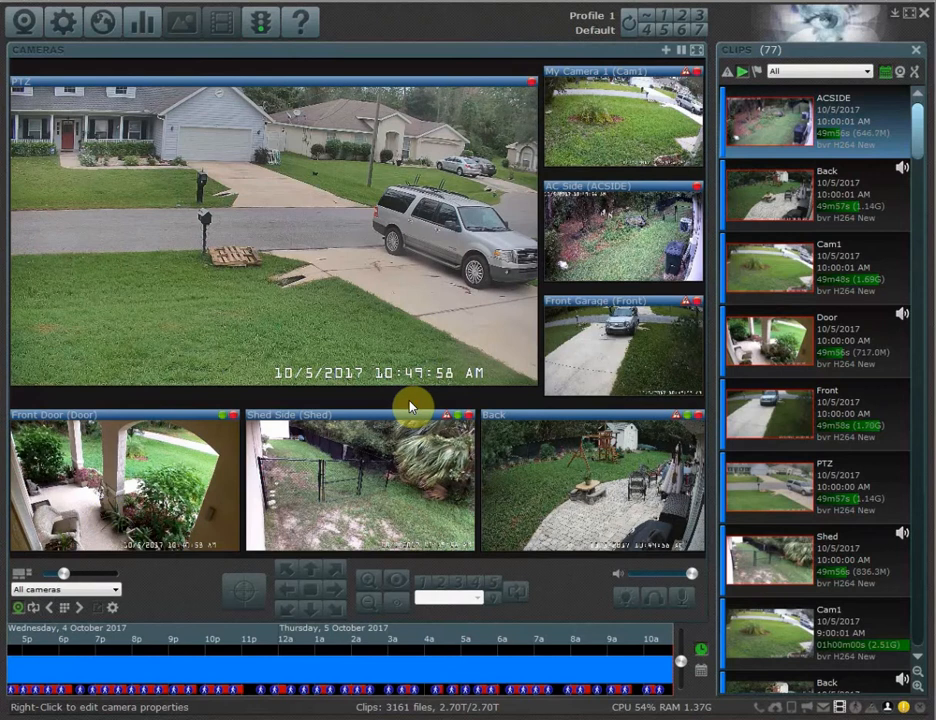
{"action": "mouse_move", "coordinate": [163, 203]}
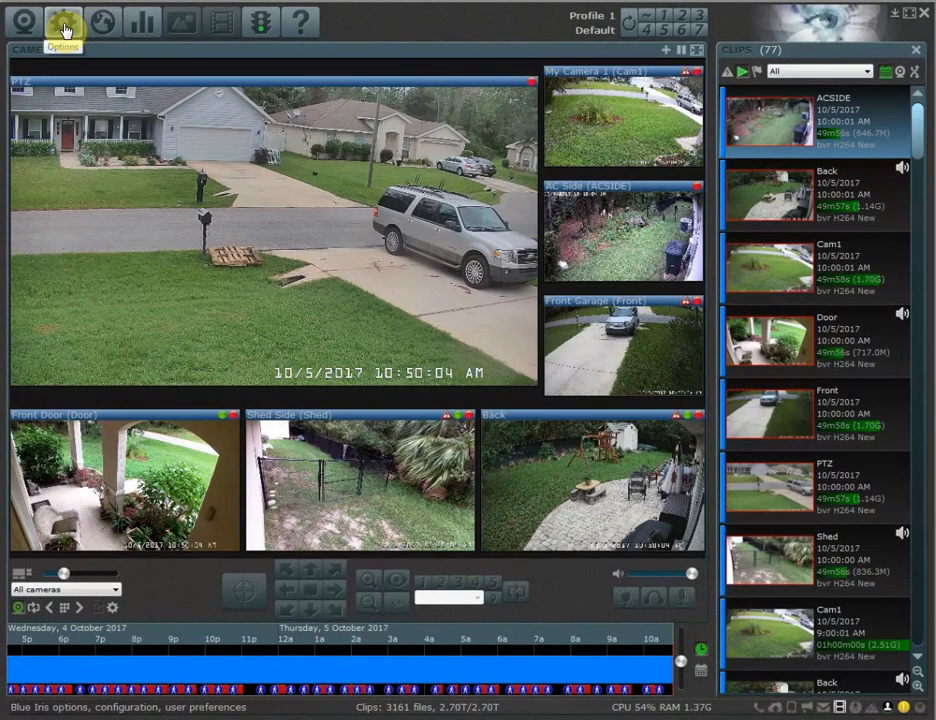
Step: In Options > Profiles, rename Profile 1 to 'At Work' and Profile 2 to 'At Home'
{"action": "left_click", "coordinate": [63, 22]}
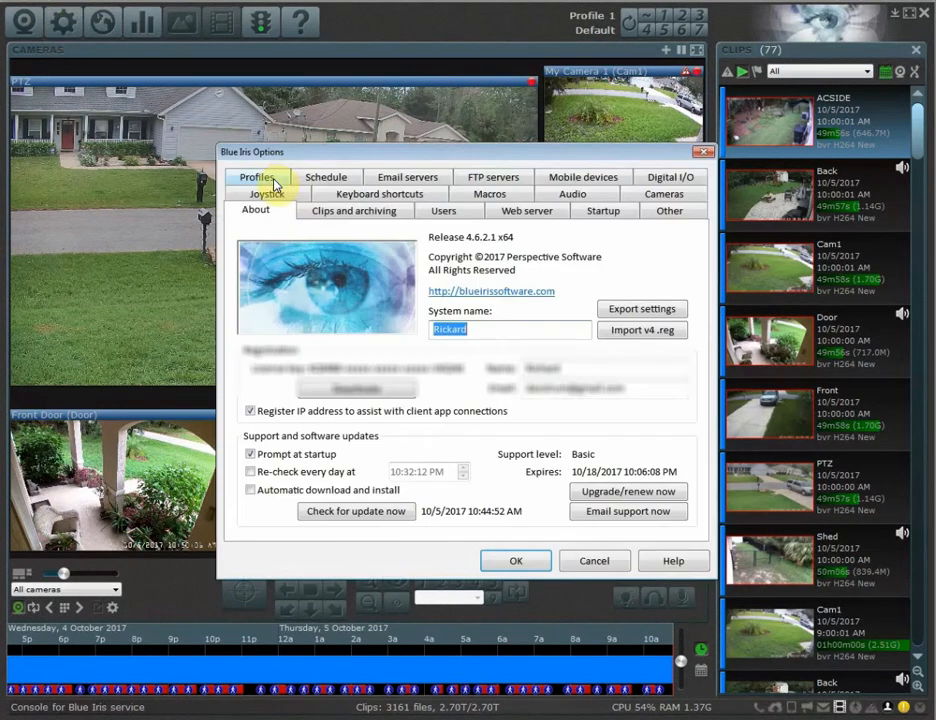
{"action": "left_click", "coordinate": [256, 177]}
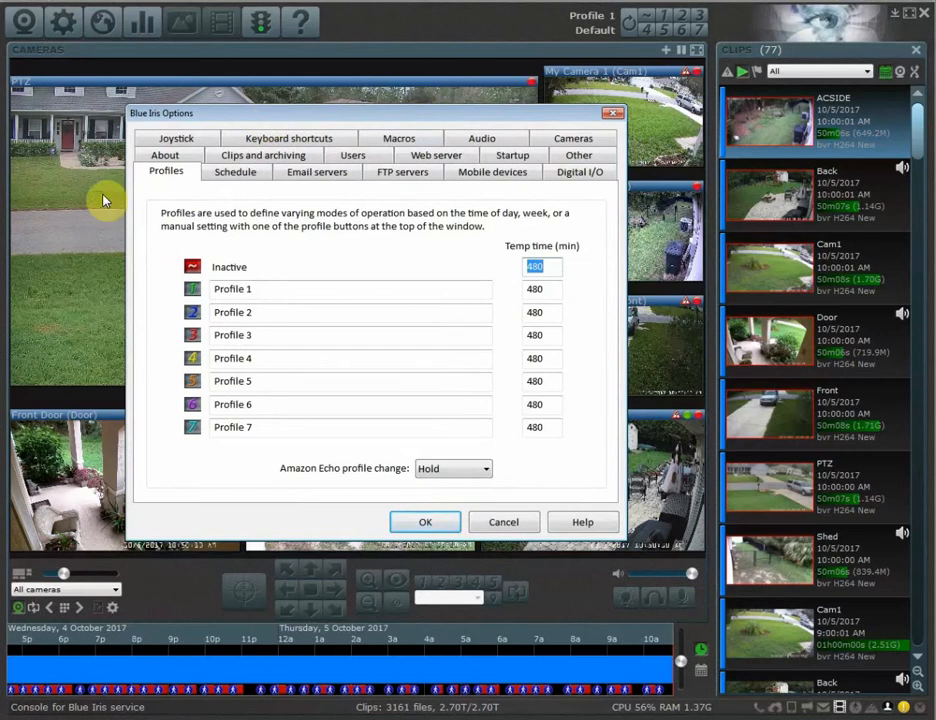
{"action": "mouse_move", "coordinate": [665, 232]}
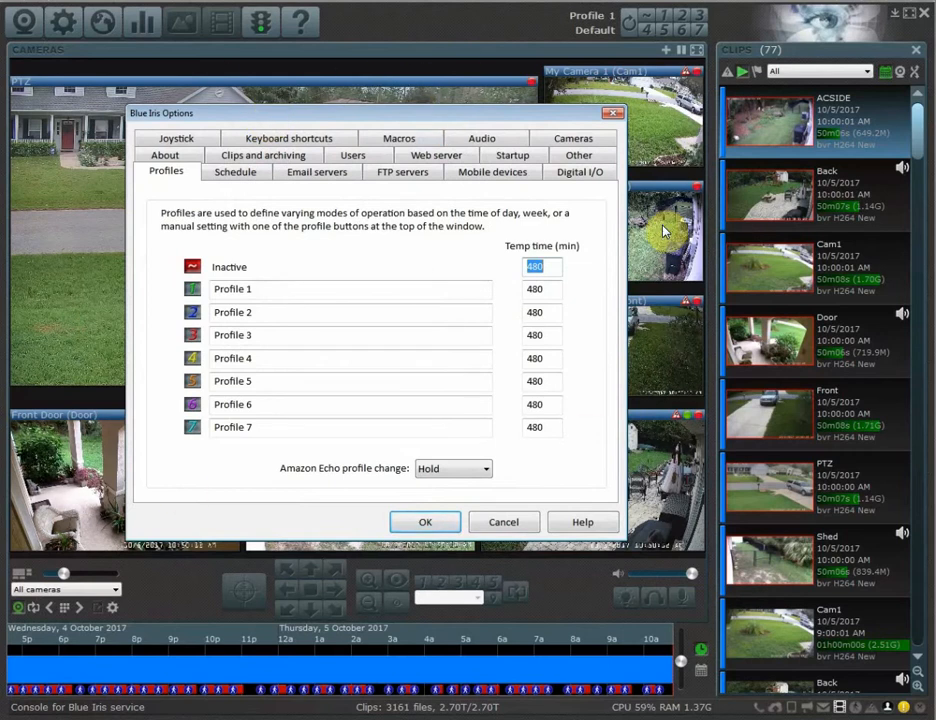
{"action": "double_click", "coordinate": [233, 289]}
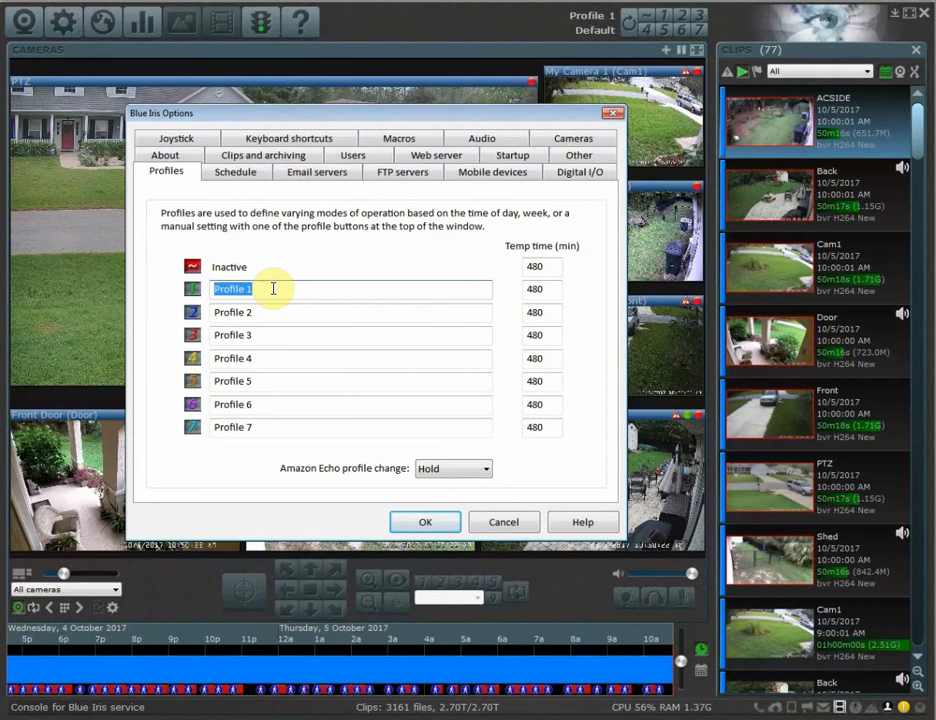
{"action": "type", "text": "At Work"}
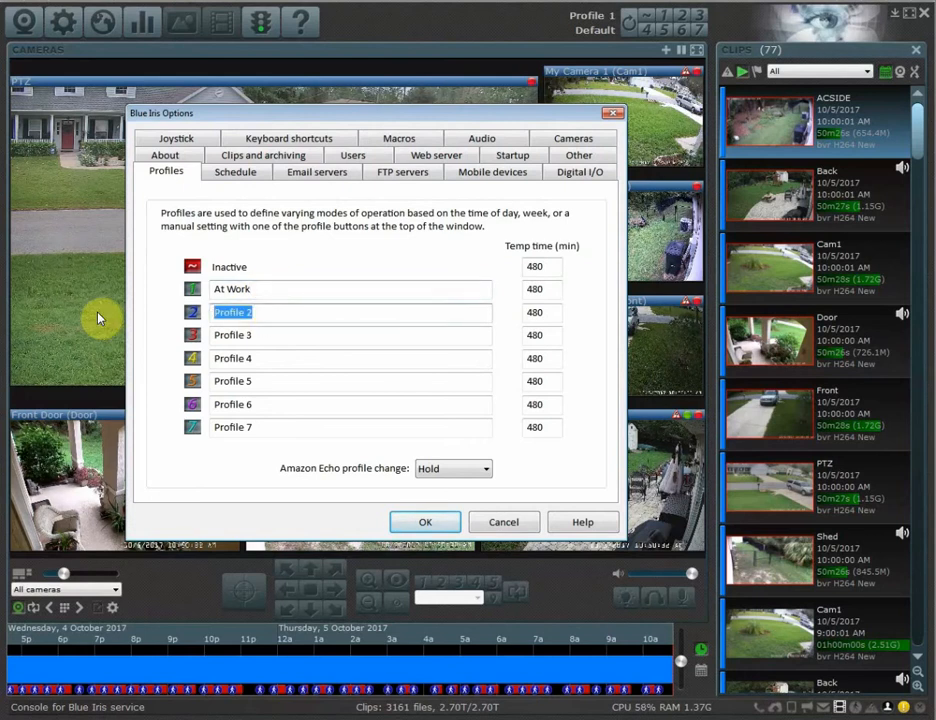
{"action": "type", "text": "At Home"}
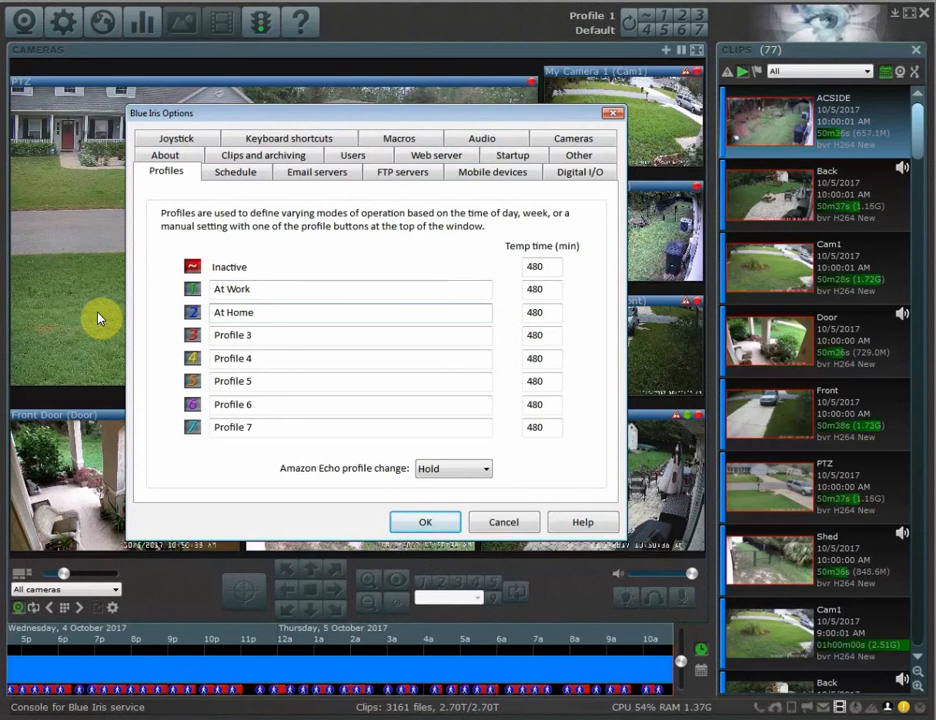
Step: Review the At Home Temp time value and confirm the renamed profiles with OK
{"action": "left_click", "coordinate": [280, 312]}
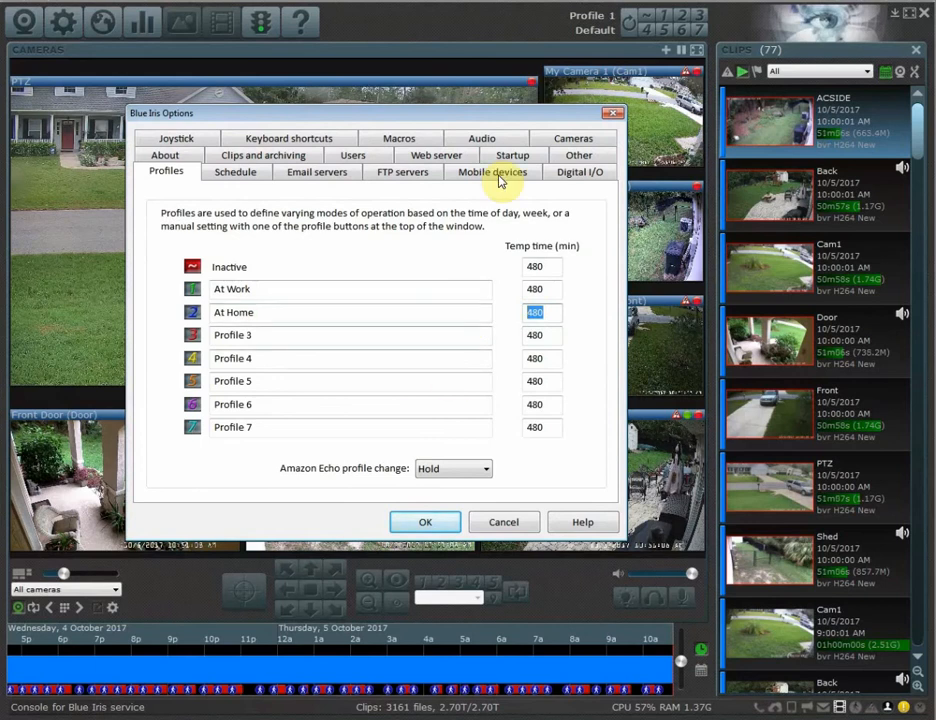
{"action": "mouse_move", "coordinate": [267, 230]}
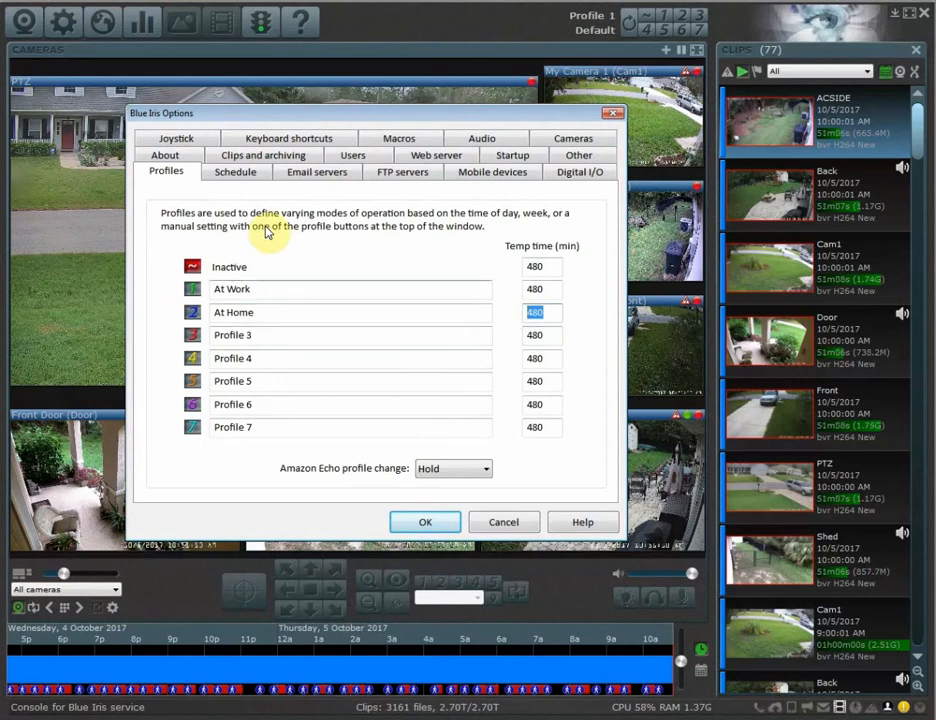
{"action": "mouse_move", "coordinate": [236, 172]}
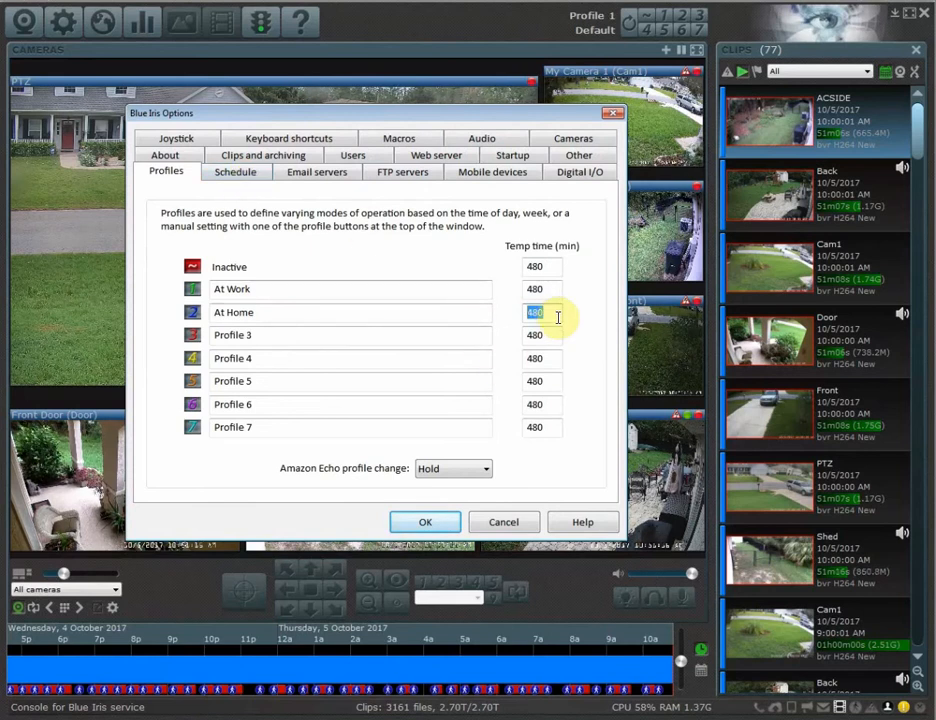
{"action": "mouse_move", "coordinate": [548, 331]}
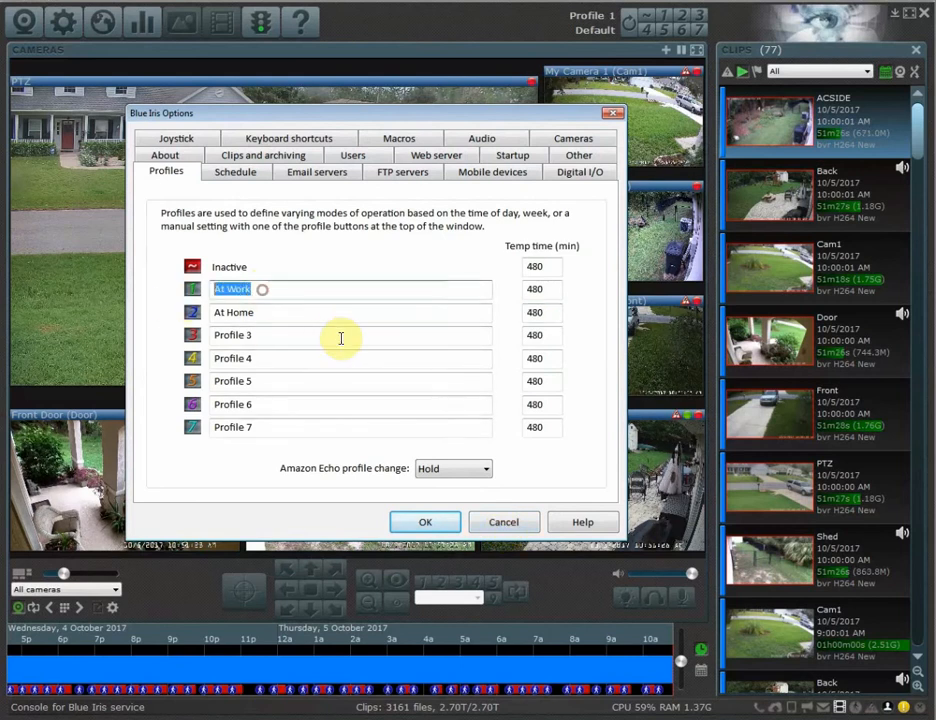
{"action": "left_click", "coordinate": [425, 521]}
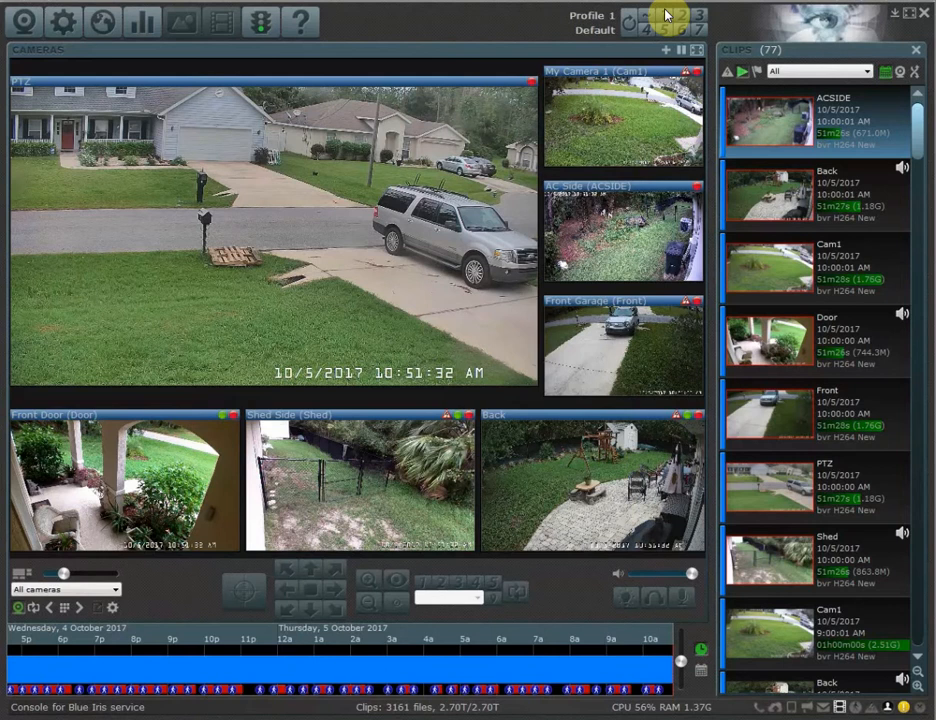
Step: Switch the toolbar profile from At Work to At Home, overriding the schedule
{"action": "left_click", "coordinate": [679, 20]}
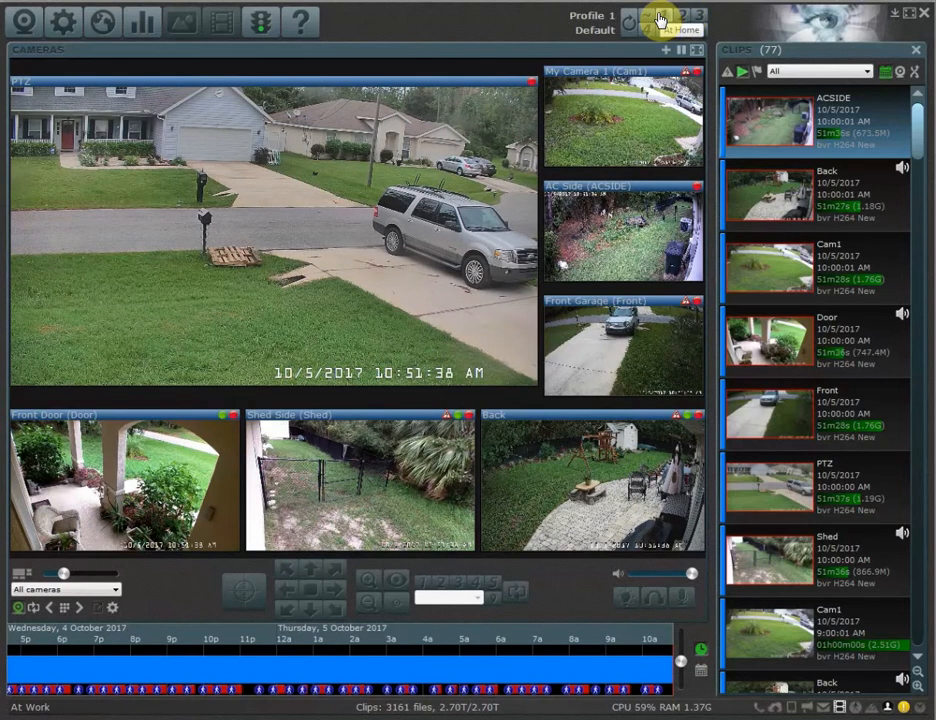
{"action": "left_click", "coordinate": [660, 18]}
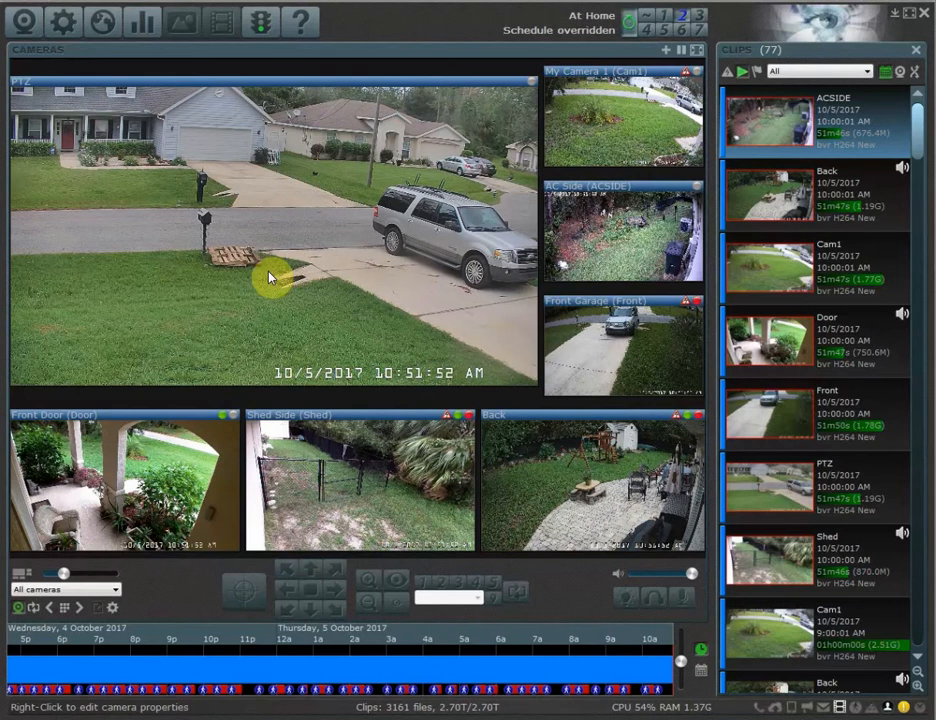
Step: Untick profile 2 for the Back camera so it goes inactive under At Home
{"action": "right_click", "coordinate": [270, 278]}
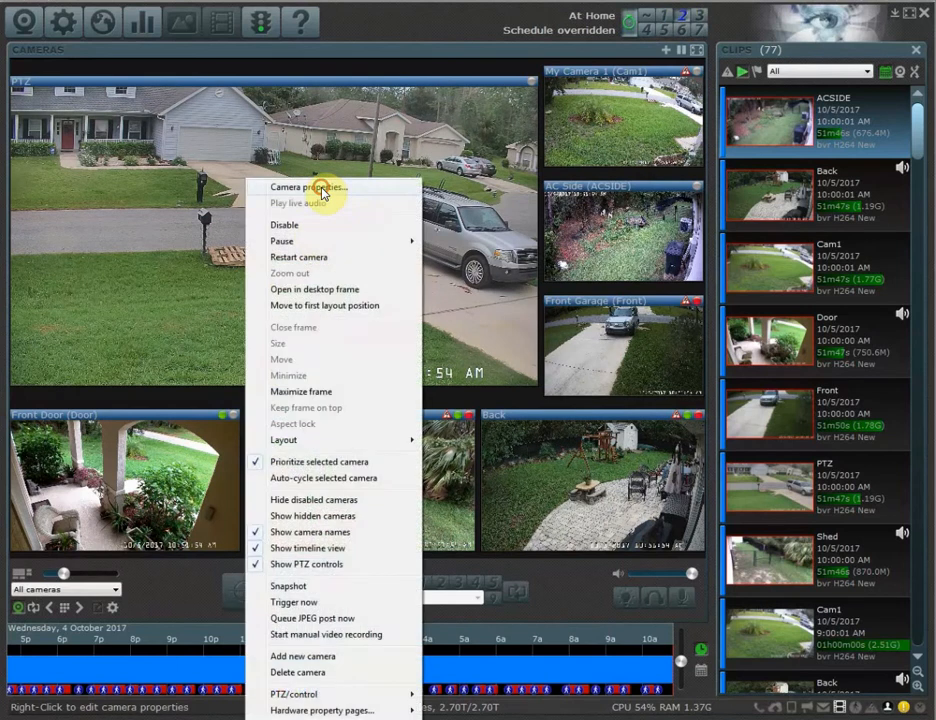
{"action": "left_click", "coordinate": [308, 187]}
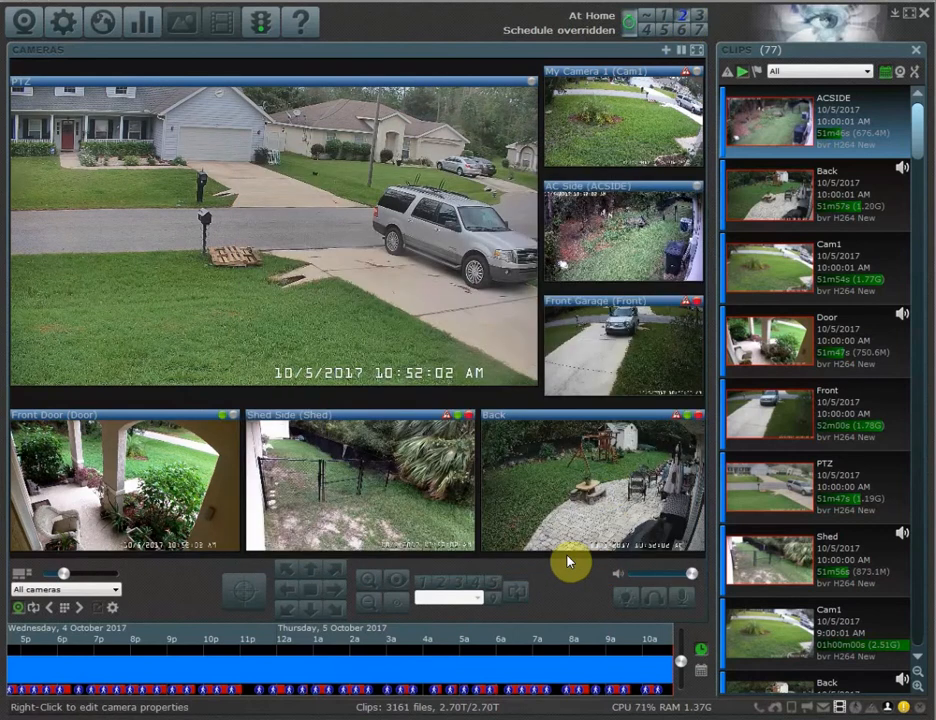
{"action": "double_click", "coordinate": [592, 480]}
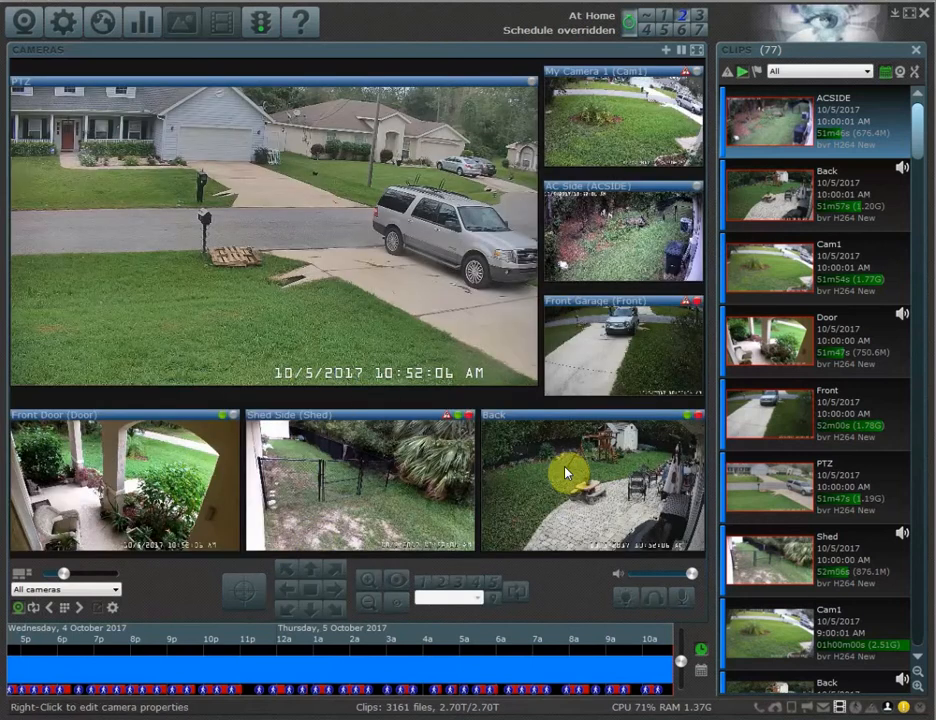
{"action": "right_click", "coordinate": [565, 472]}
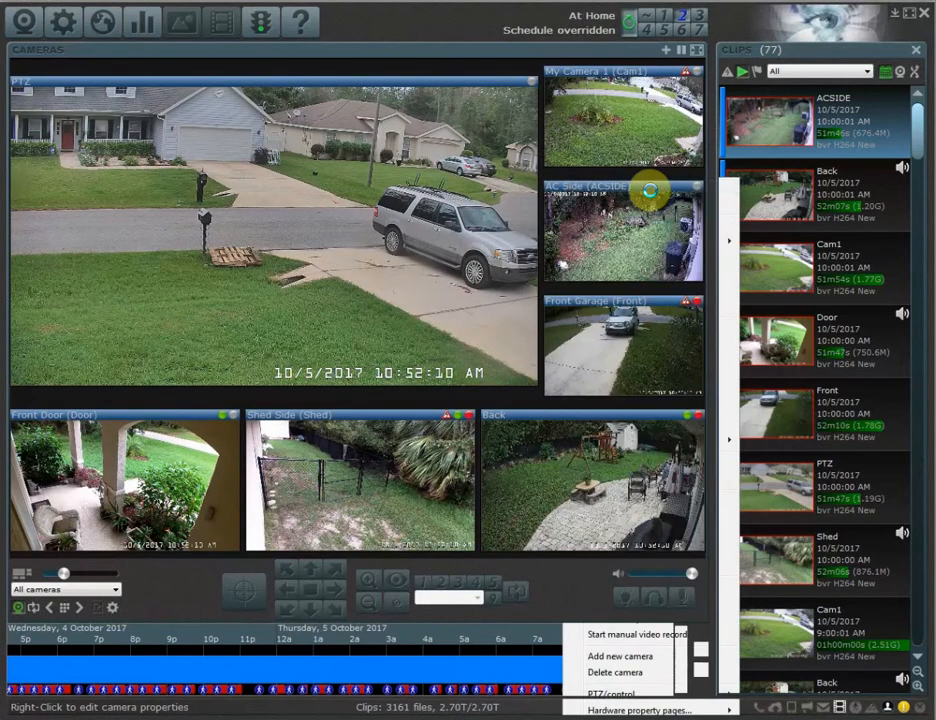
{"action": "left_click", "coordinate": [651, 708]}
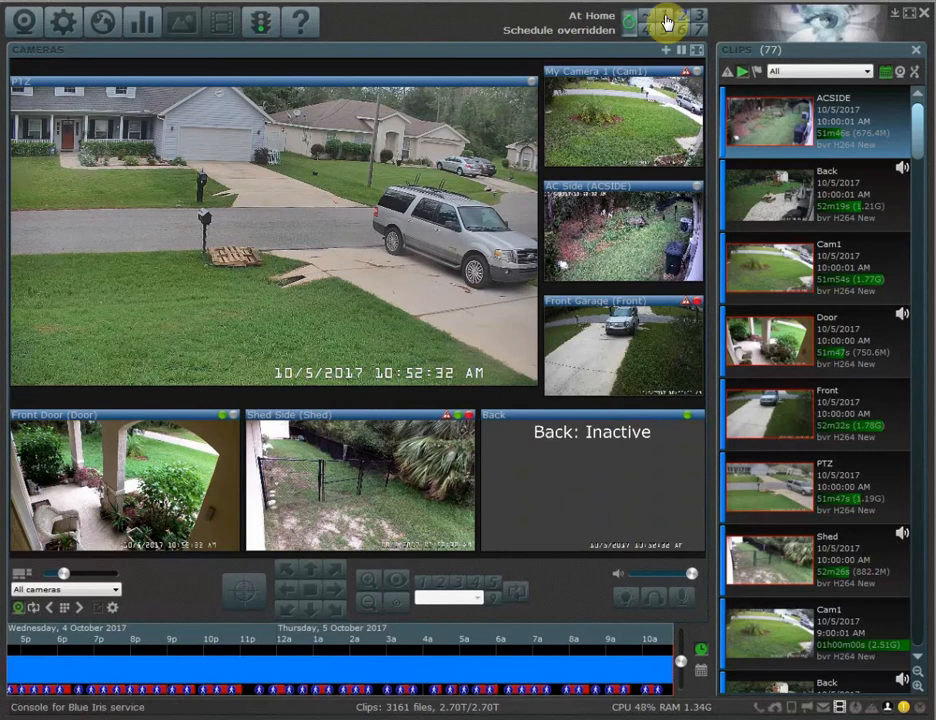
{"action": "left_click", "coordinate": [663, 20]}
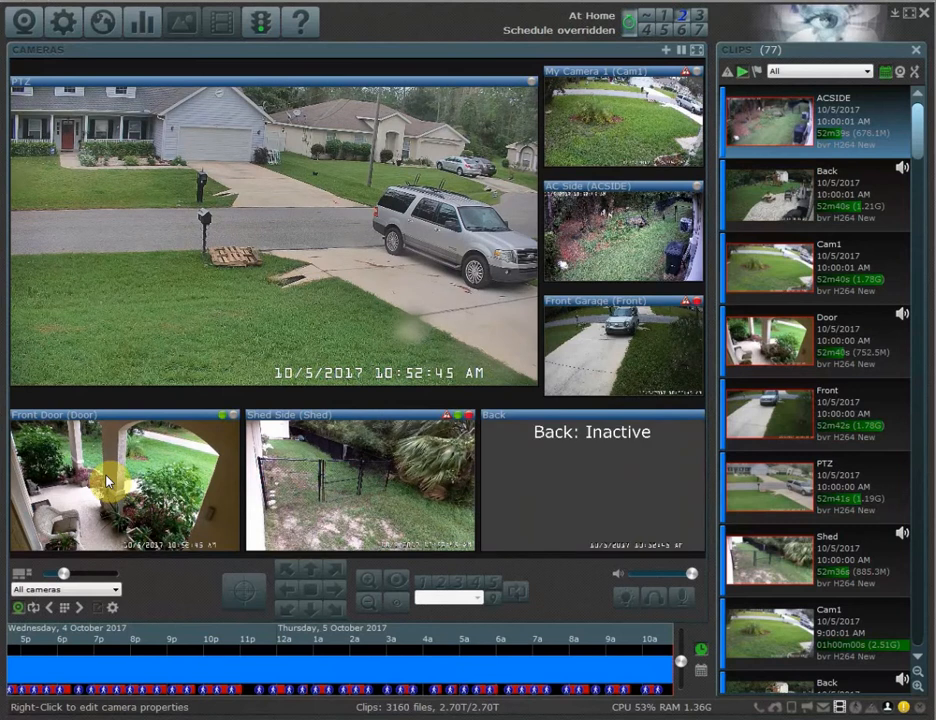
Step: Enable the Front Door SMS text alert for At Work only, leaving At Home without it, and save
{"action": "right_click", "coordinate": [107, 481]}
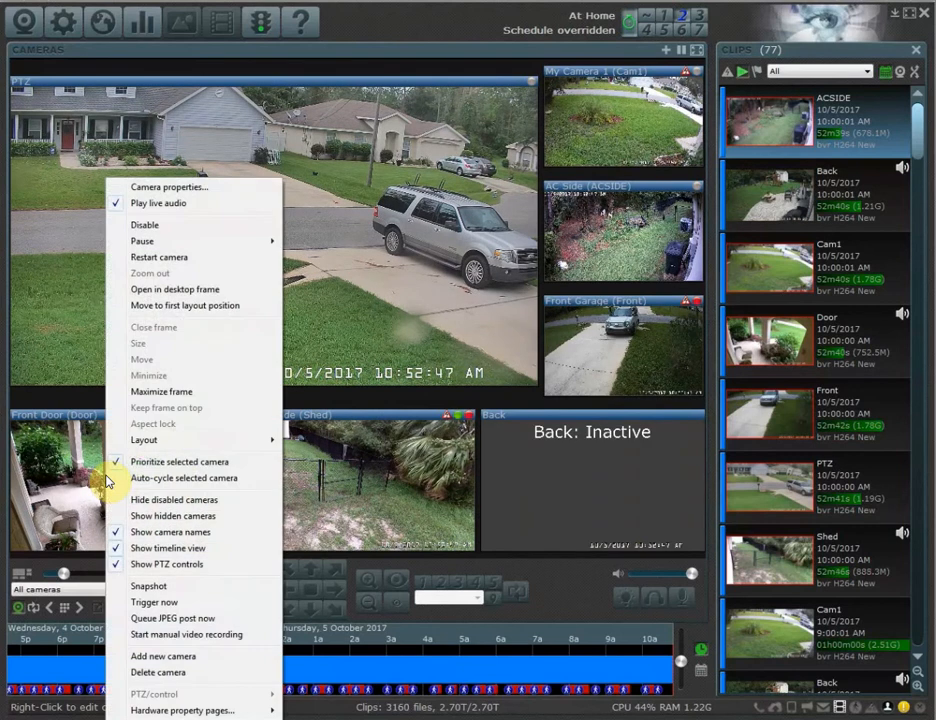
{"action": "left_click", "coordinate": [169, 187]}
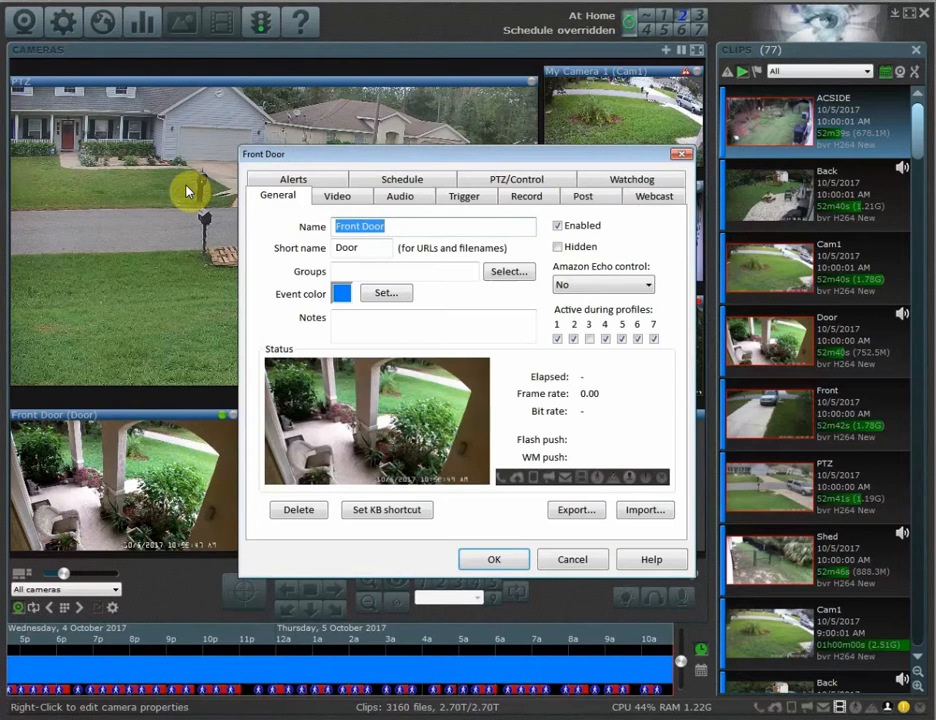
{"action": "left_click", "coordinate": [293, 178]}
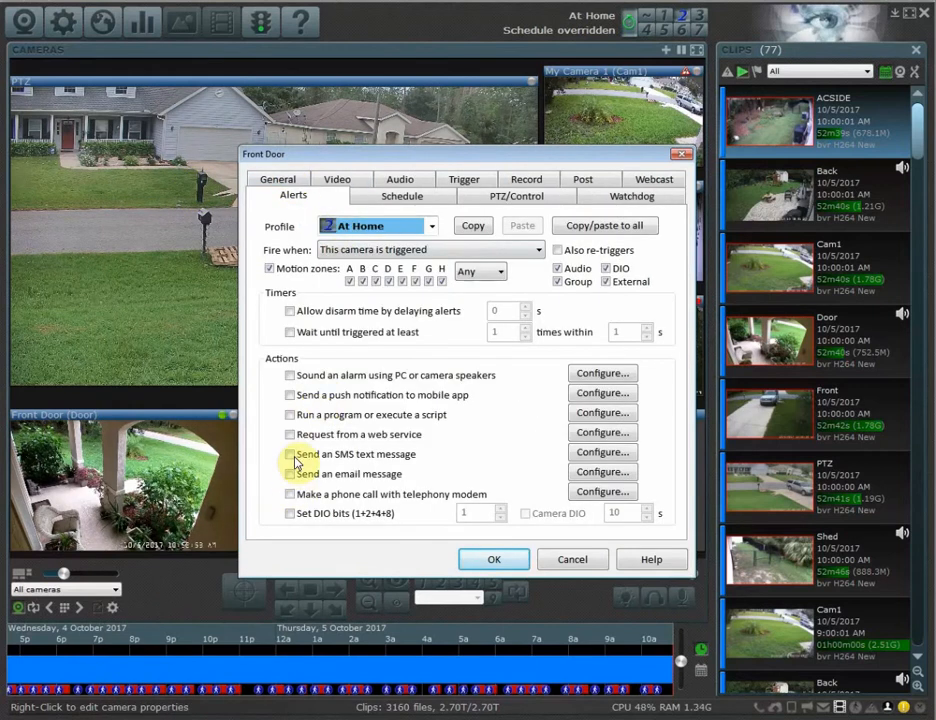
{"action": "left_click", "coordinate": [290, 454]}
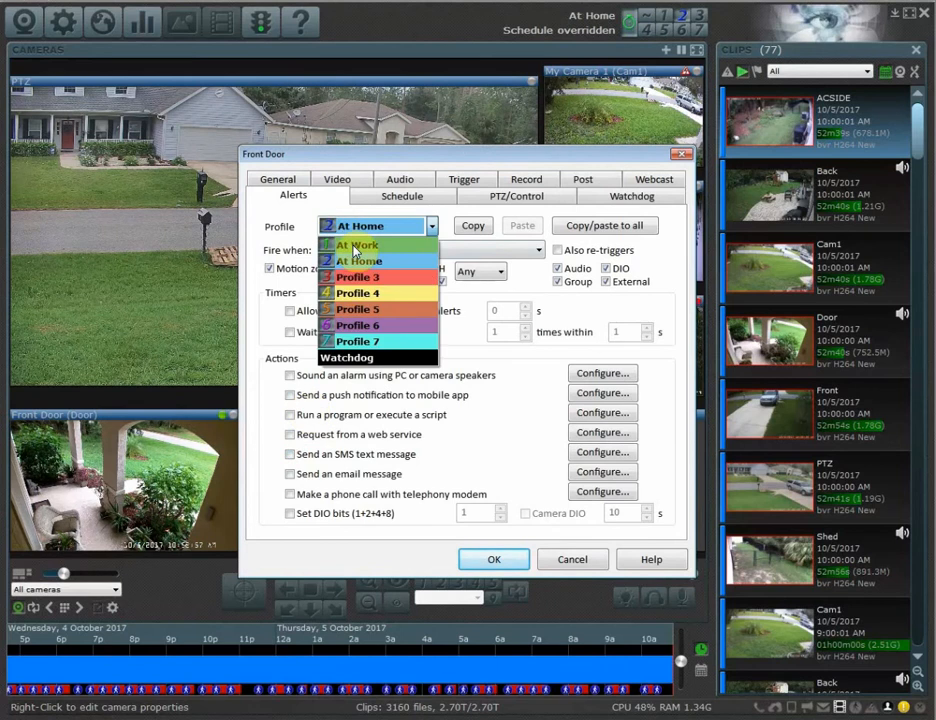
{"action": "left_click", "coordinate": [357, 245]}
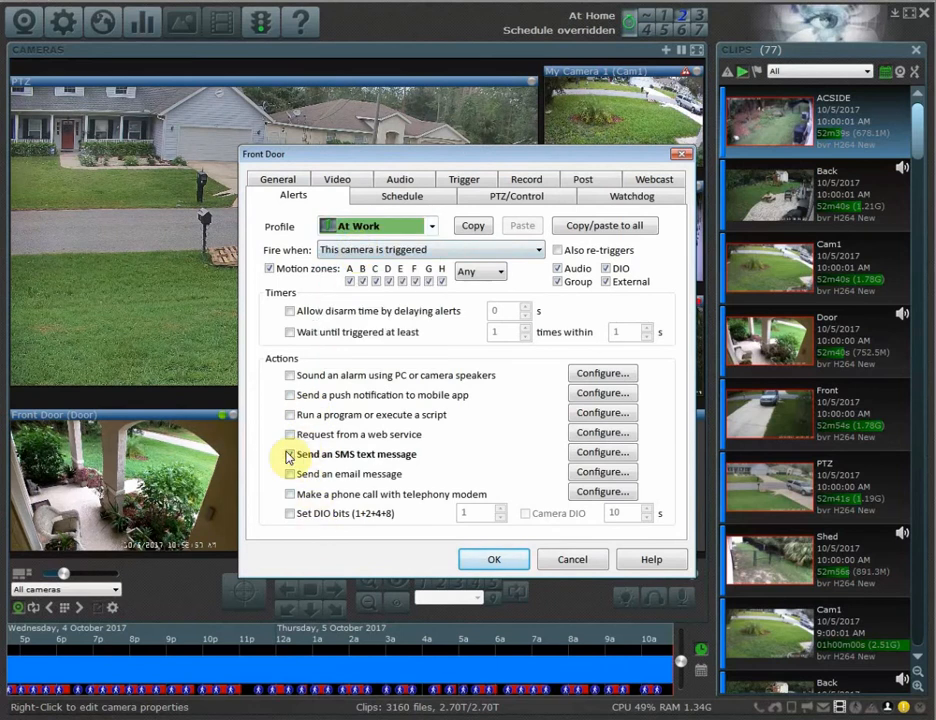
{"action": "left_click", "coordinate": [290, 454]}
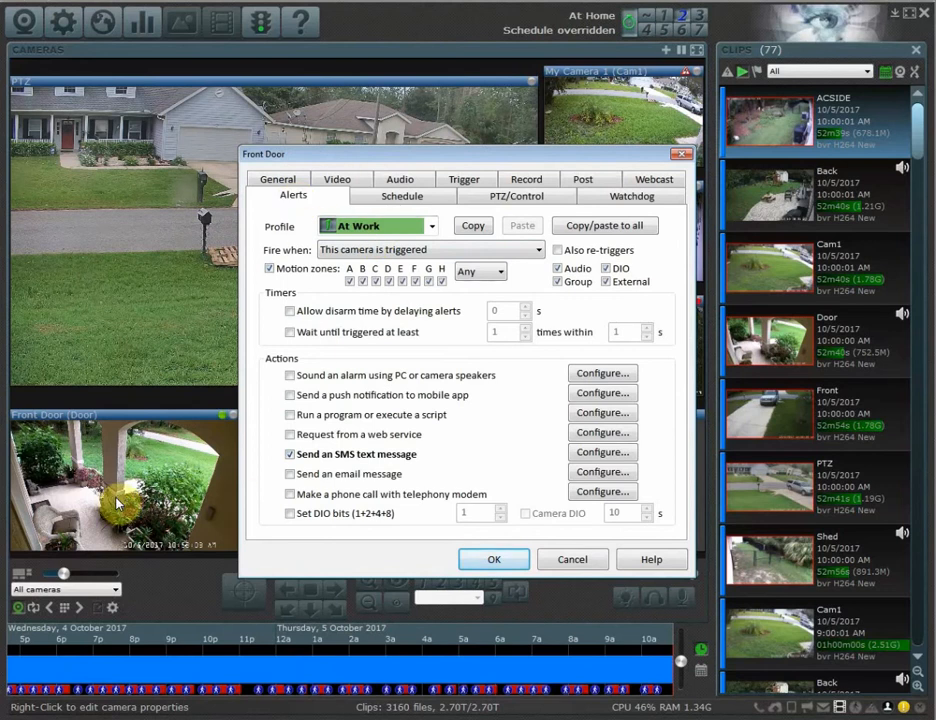
{"action": "left_click", "coordinate": [432, 225]}
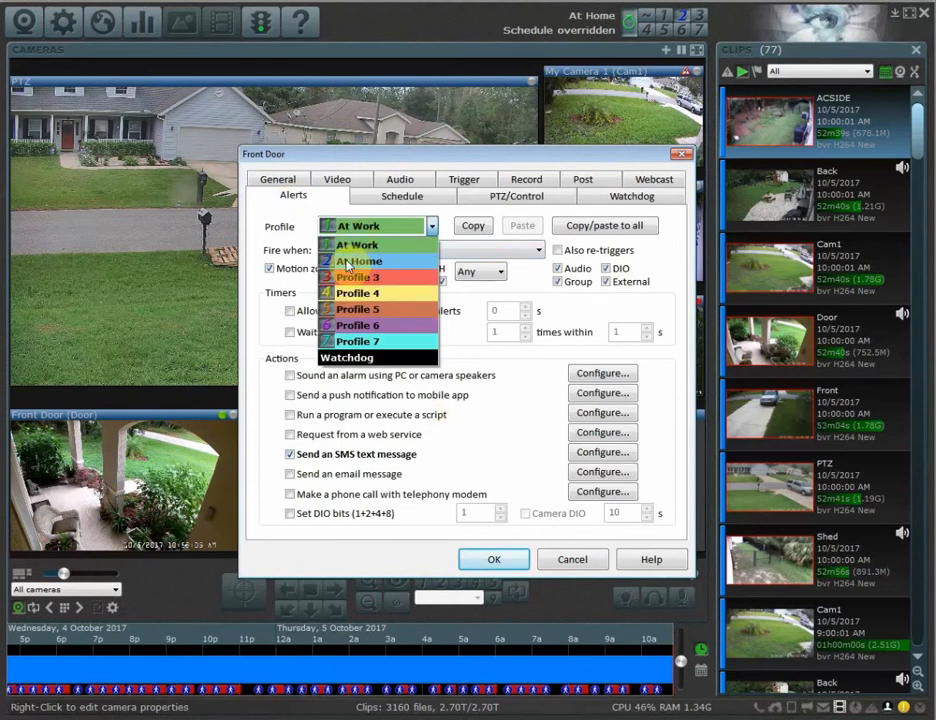
{"action": "left_click", "coordinate": [357, 260]}
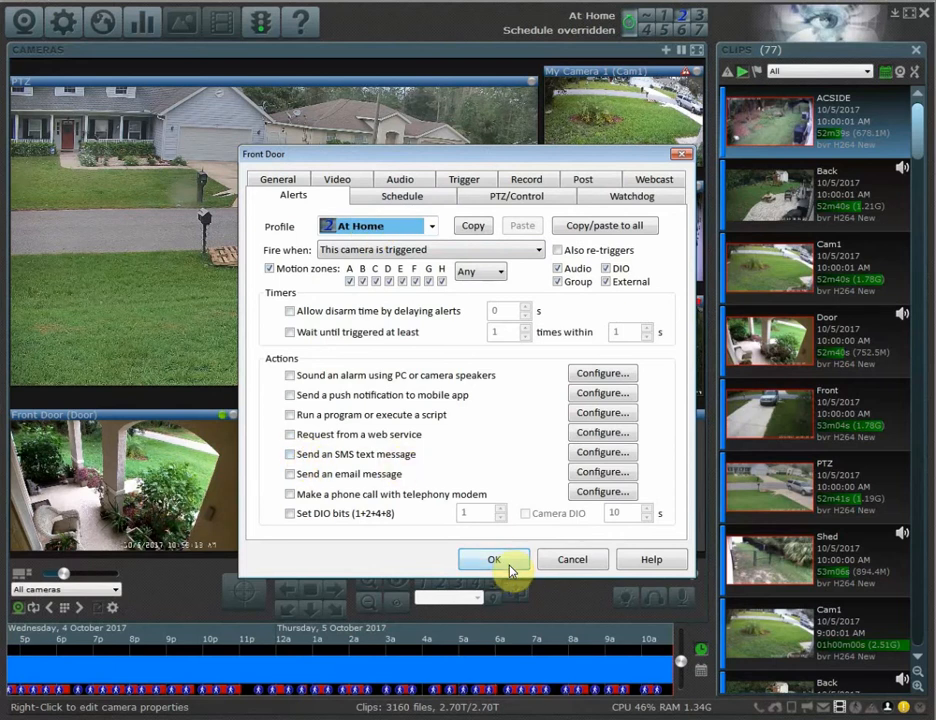
{"action": "left_click", "coordinate": [493, 559]}
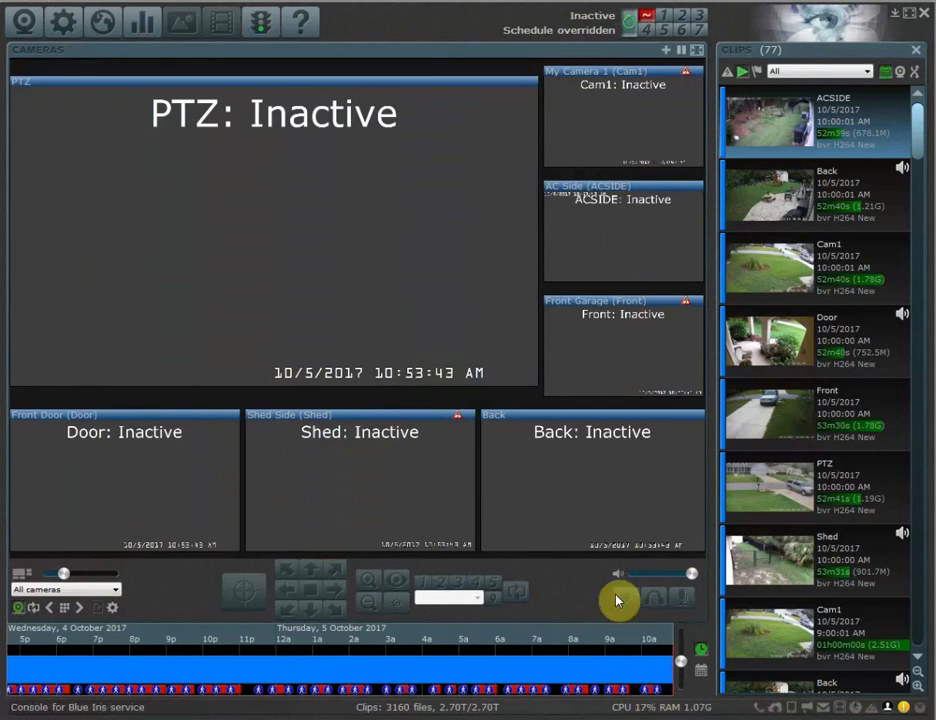
{"action": "mouse_move", "coordinate": [560, 440]}
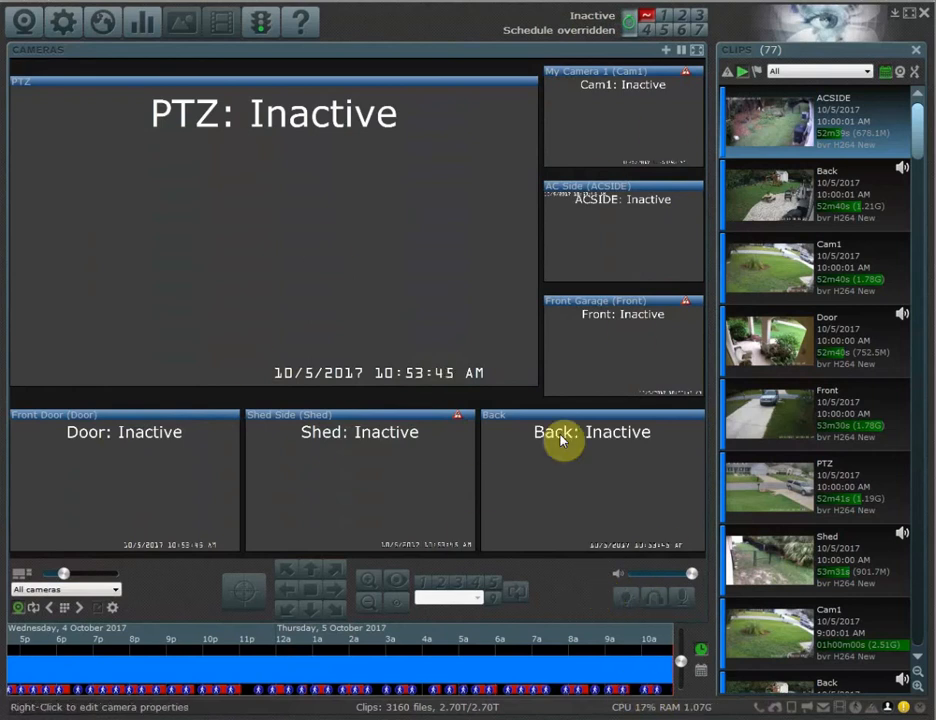
{"action": "mouse_move", "coordinate": [590, 505]}
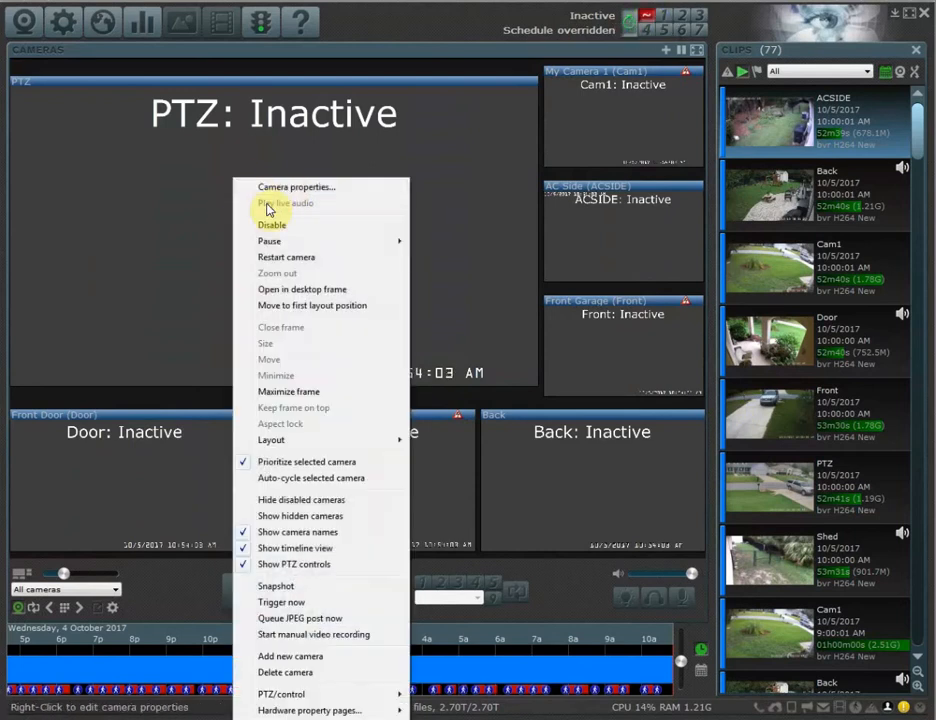
Step: Review the PTZ camera's schedule settings in its properties before returning to At Work
{"action": "left_click", "coordinate": [296, 187]}
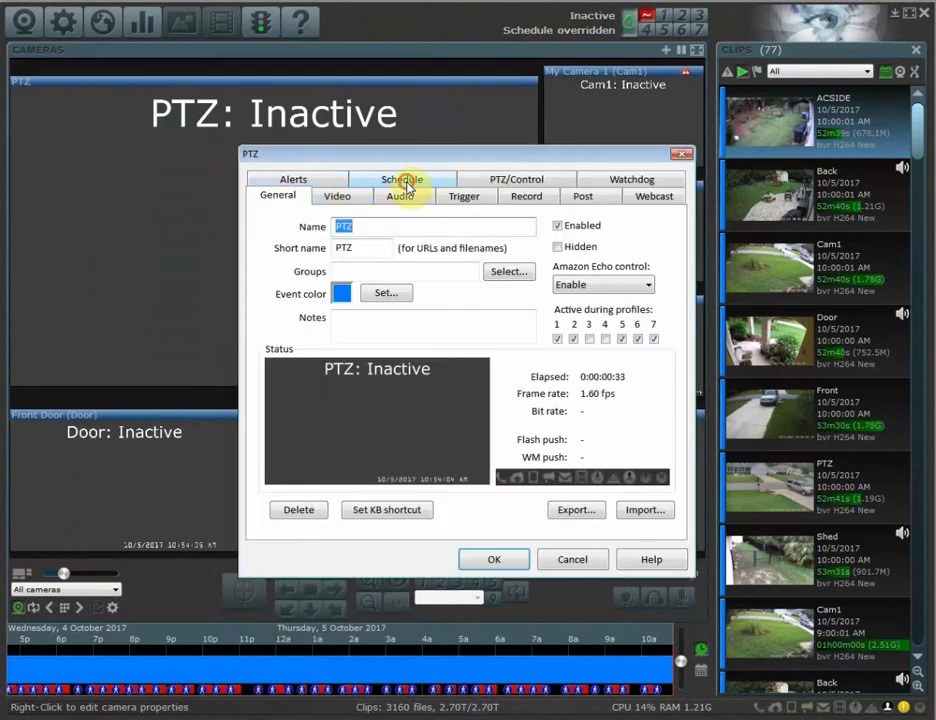
{"action": "left_click", "coordinate": [402, 179]}
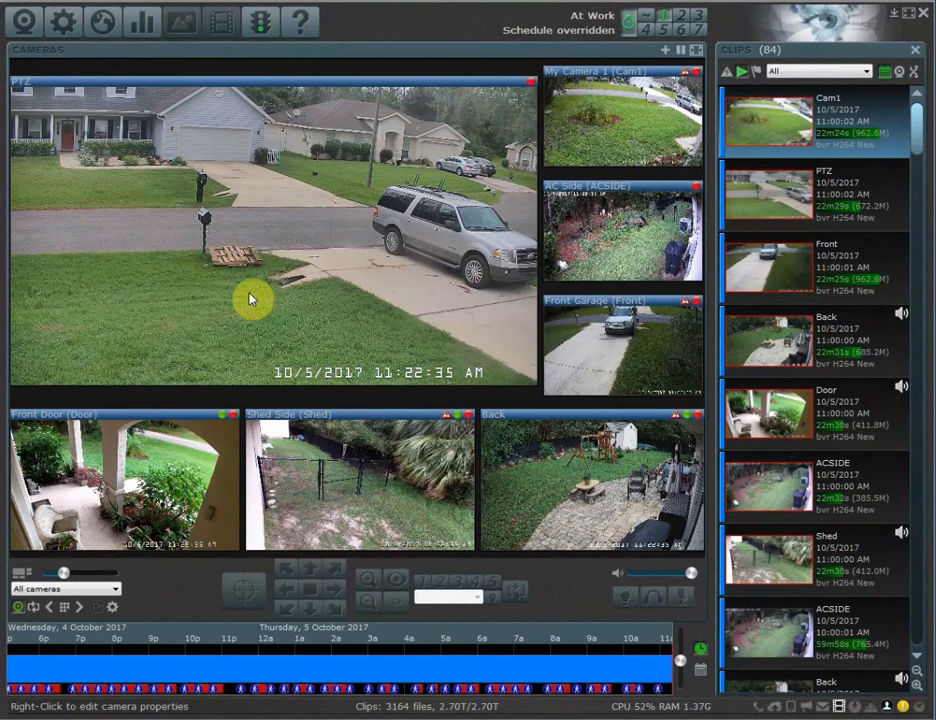
{"action": "mouse_move", "coordinate": [645, 53]}
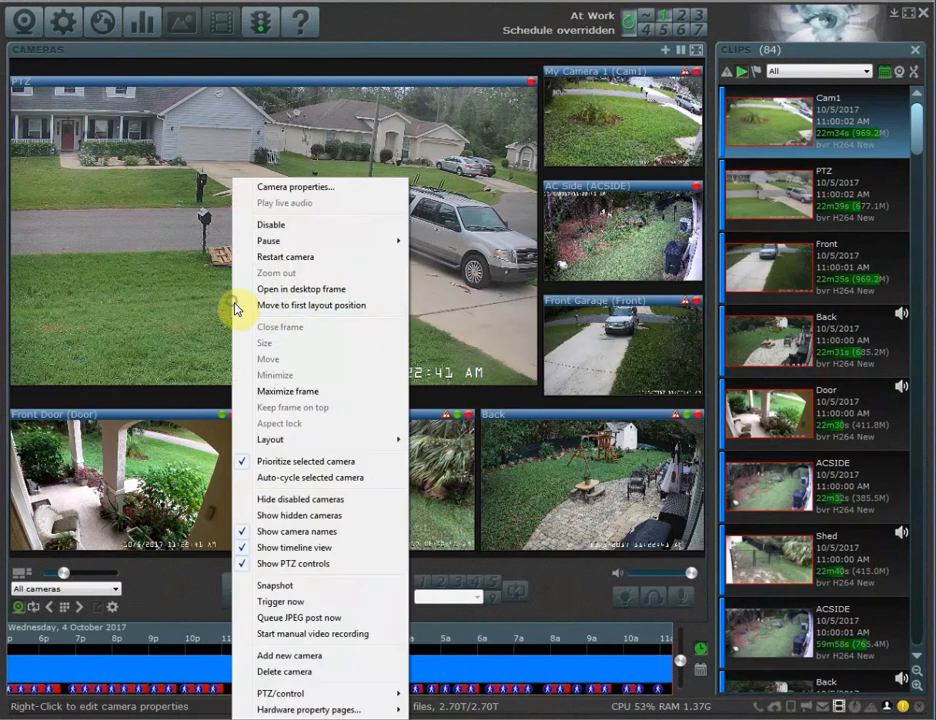
Step: View the PTZ camera's Trigger page and its motion zones for At Work, leaving the zones unchanged
{"action": "left_click", "coordinate": [296, 186]}
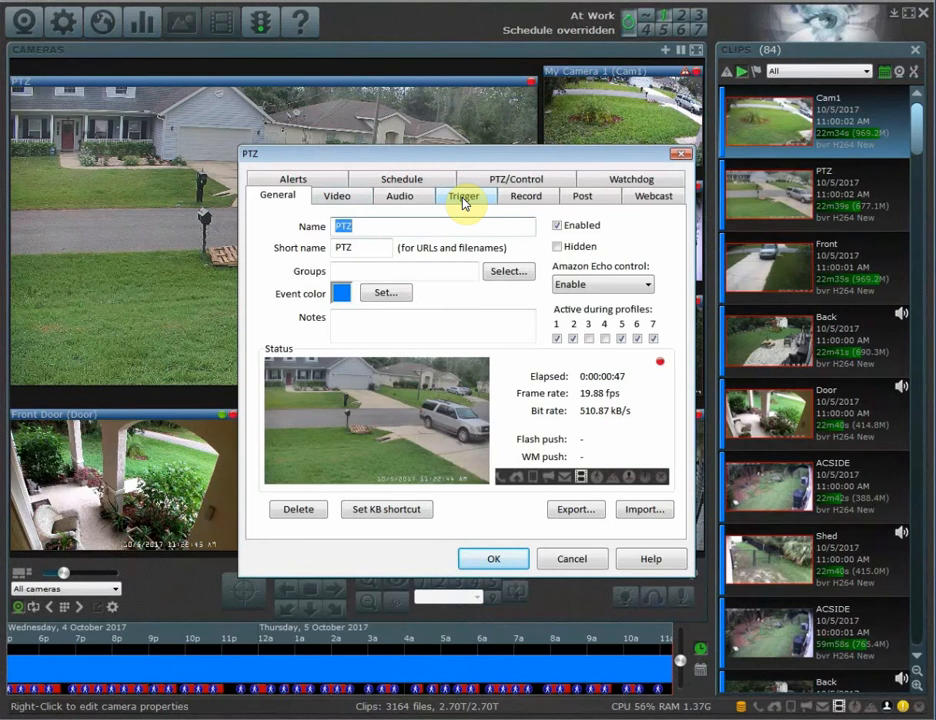
{"action": "left_click", "coordinate": [463, 195]}
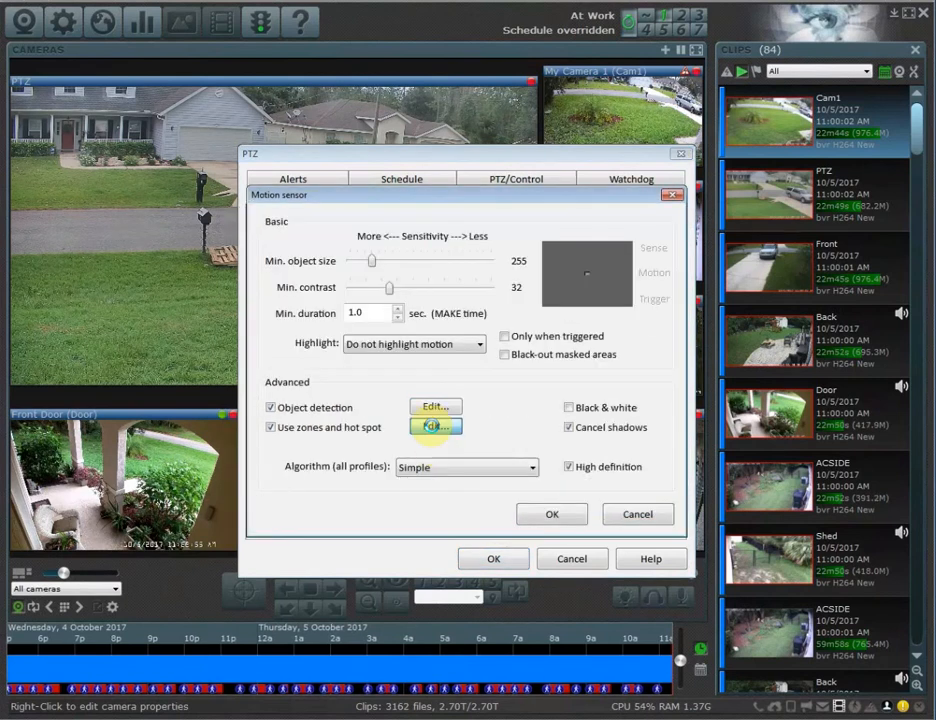
{"action": "left_click", "coordinate": [435, 426]}
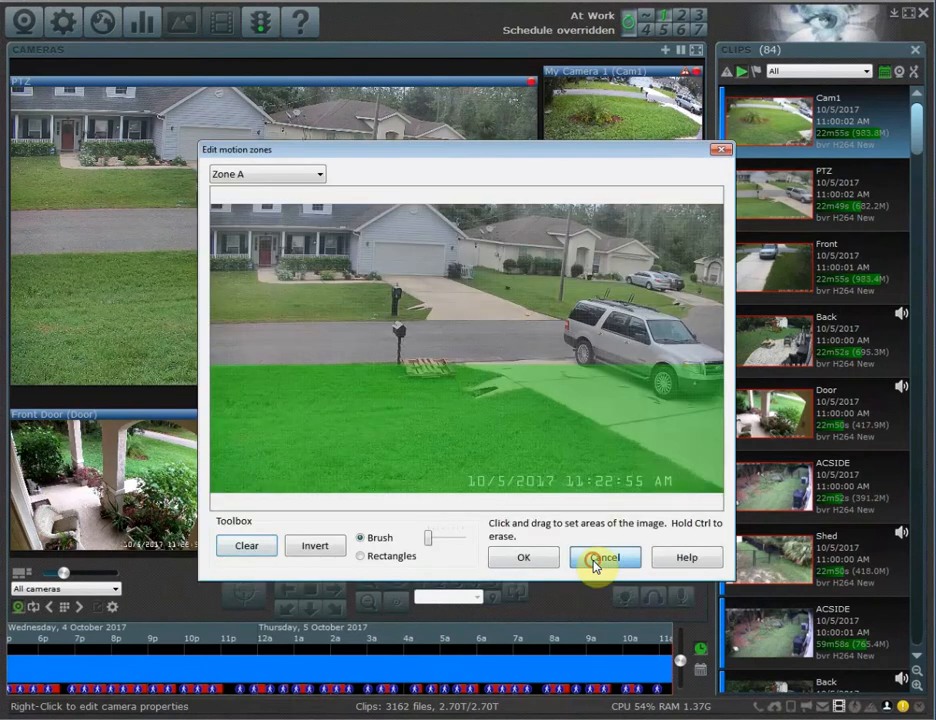
{"action": "left_click", "coordinate": [604, 557]}
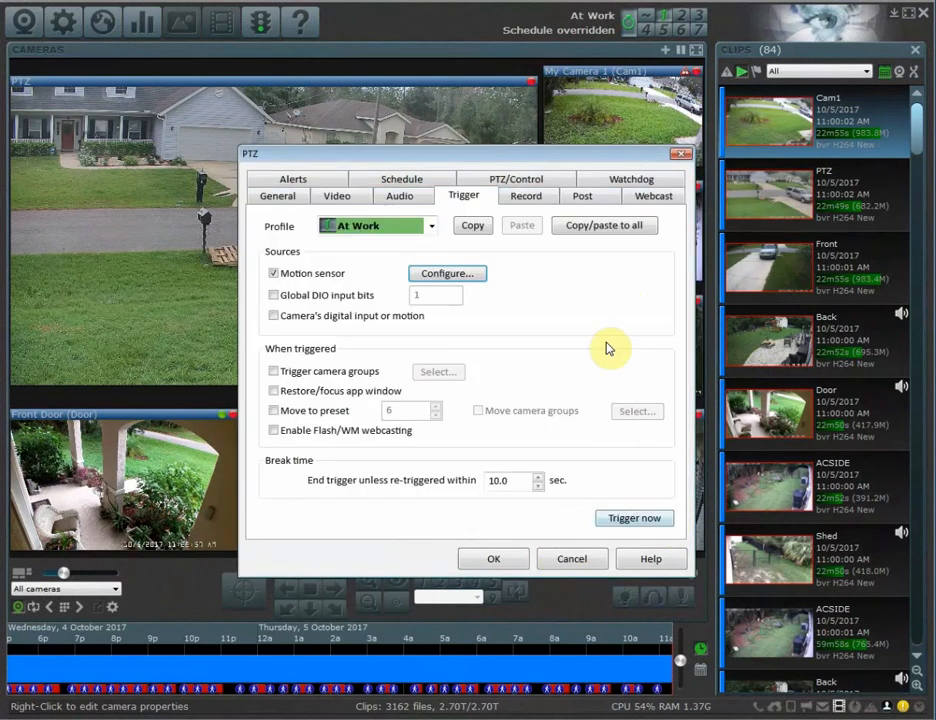
{"action": "mouse_move", "coordinate": [604, 225]}
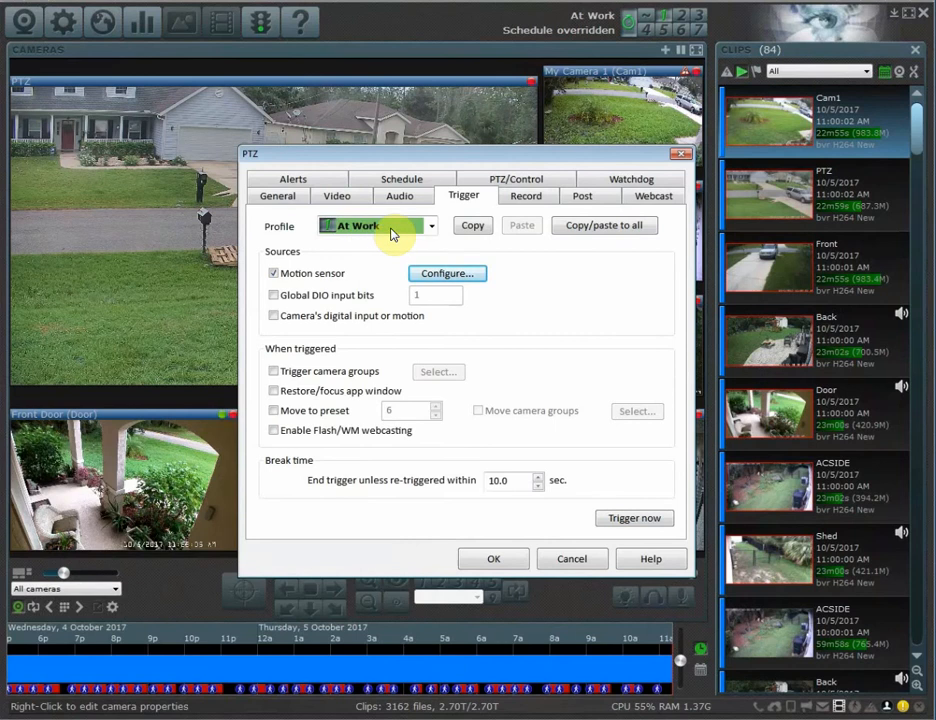
Step: Copy the At Work trigger settings and paste them into the At Home profile
{"action": "left_click", "coordinate": [430, 225]}
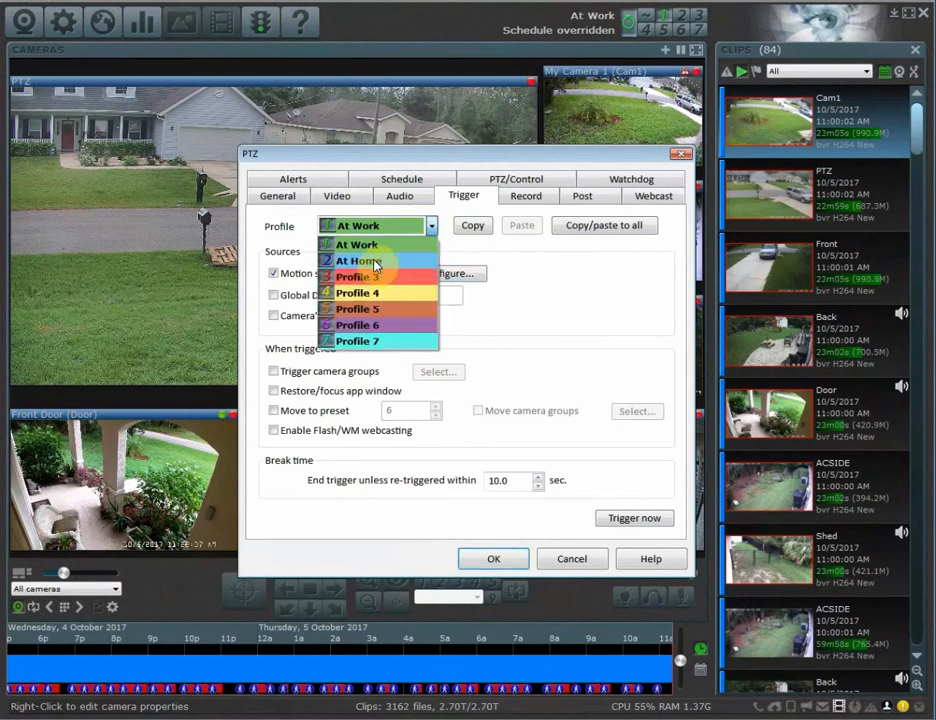
{"action": "left_click", "coordinate": [358, 245]}
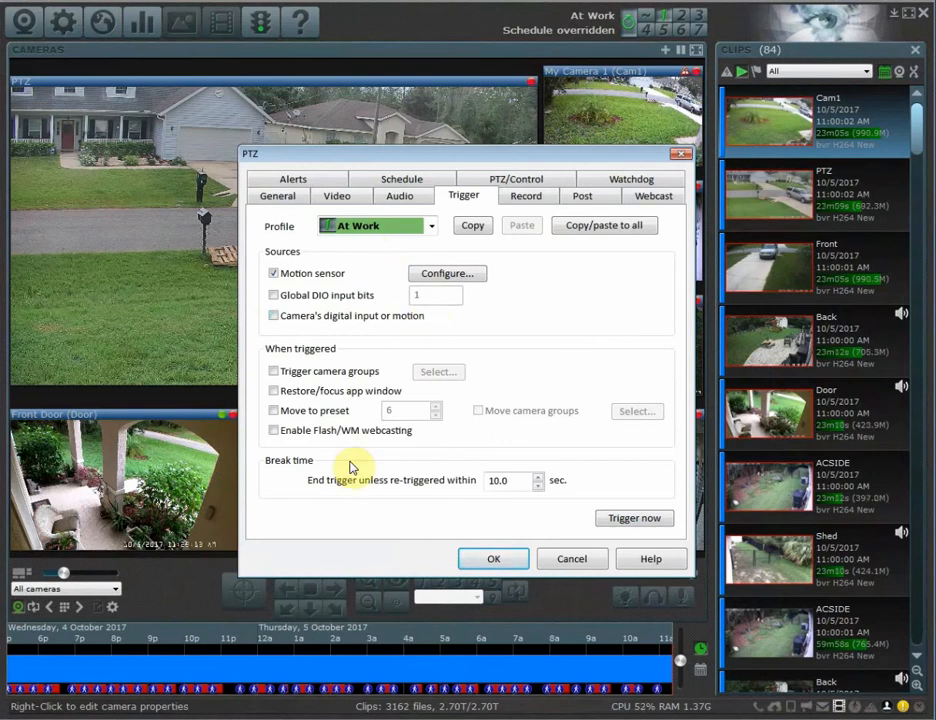
{"action": "mouse_move", "coordinate": [478, 254]}
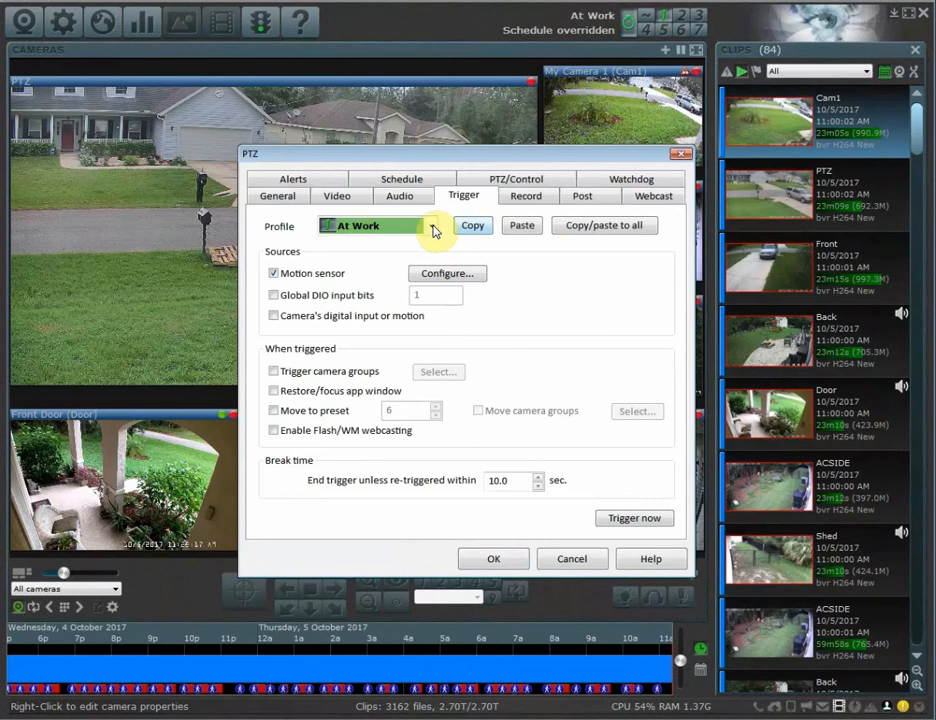
{"action": "left_click", "coordinate": [430, 225]}
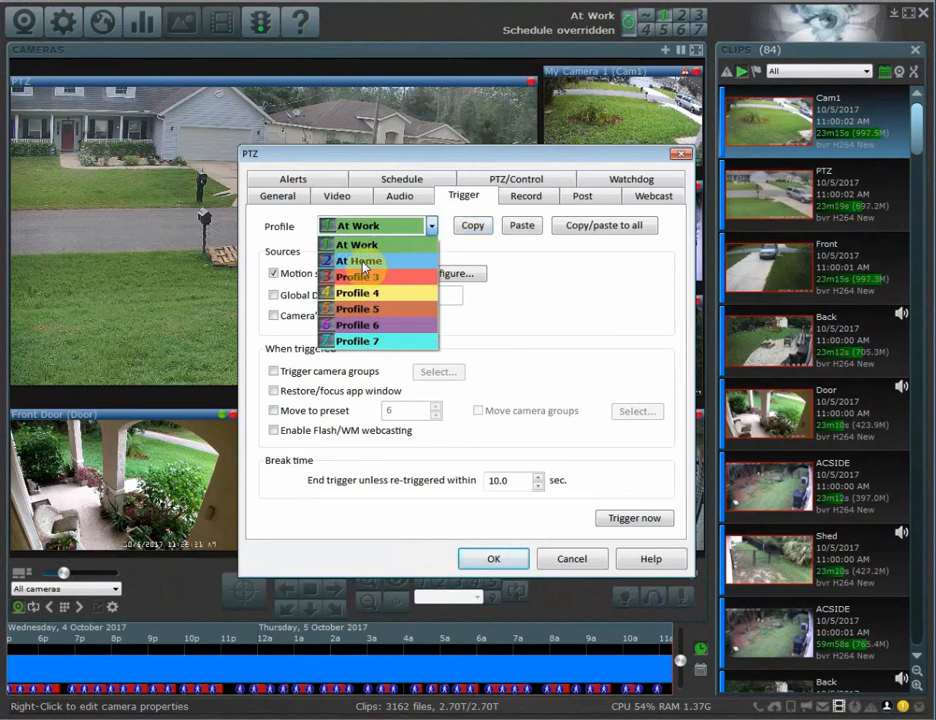
{"action": "left_click", "coordinate": [357, 260]}
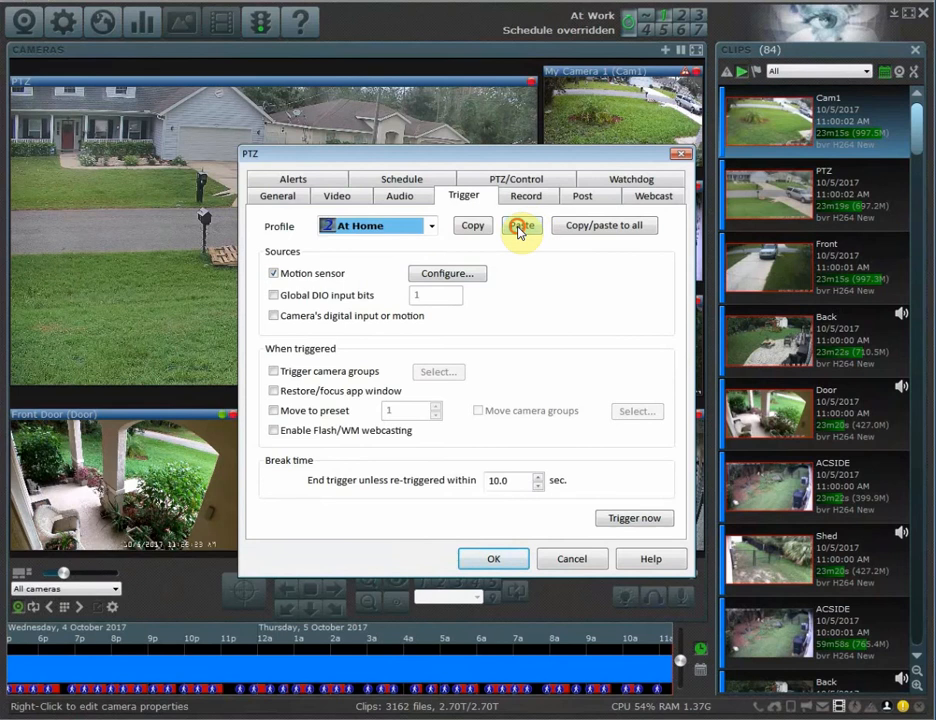
{"action": "left_click", "coordinate": [521, 225]}
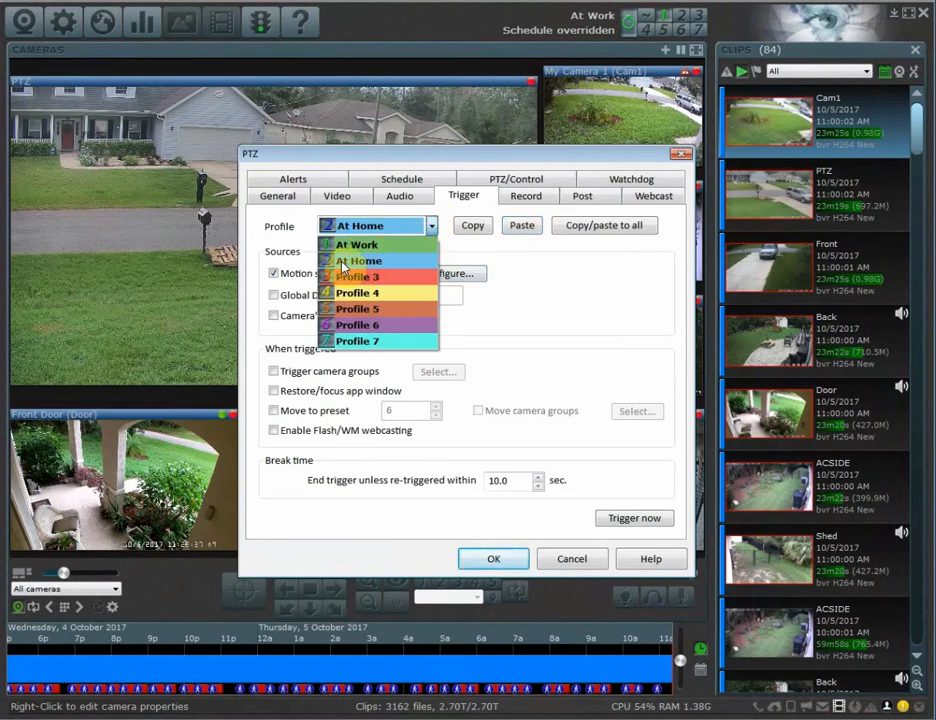
{"action": "left_click", "coordinate": [358, 260]}
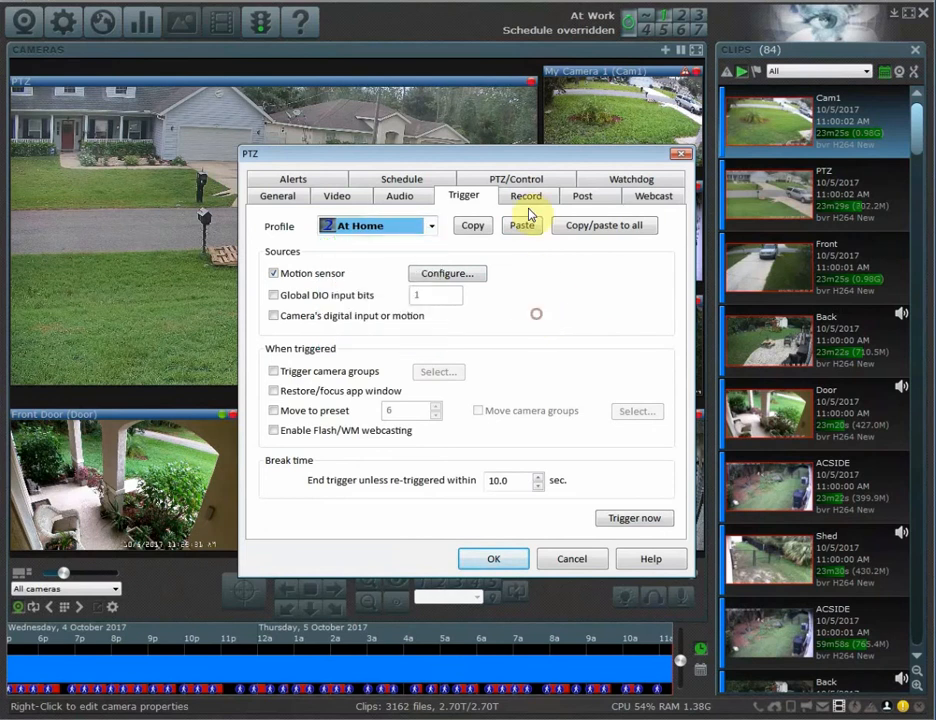
{"action": "left_click", "coordinate": [526, 195]}
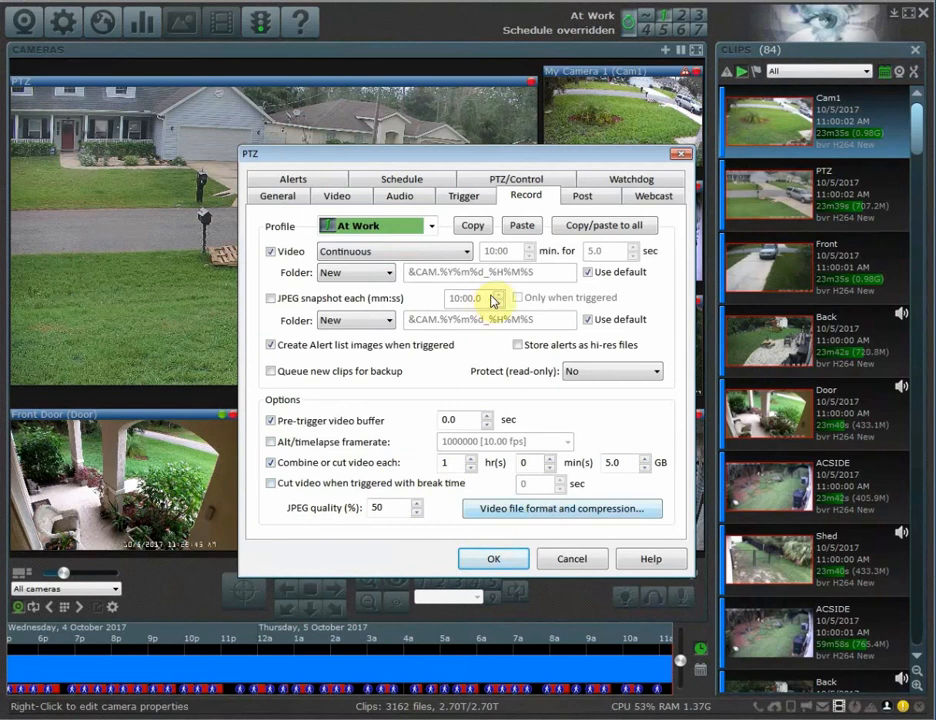
Step: Copy/paste the At Work recording settings to all profiles
{"action": "left_click", "coordinate": [463, 298]}
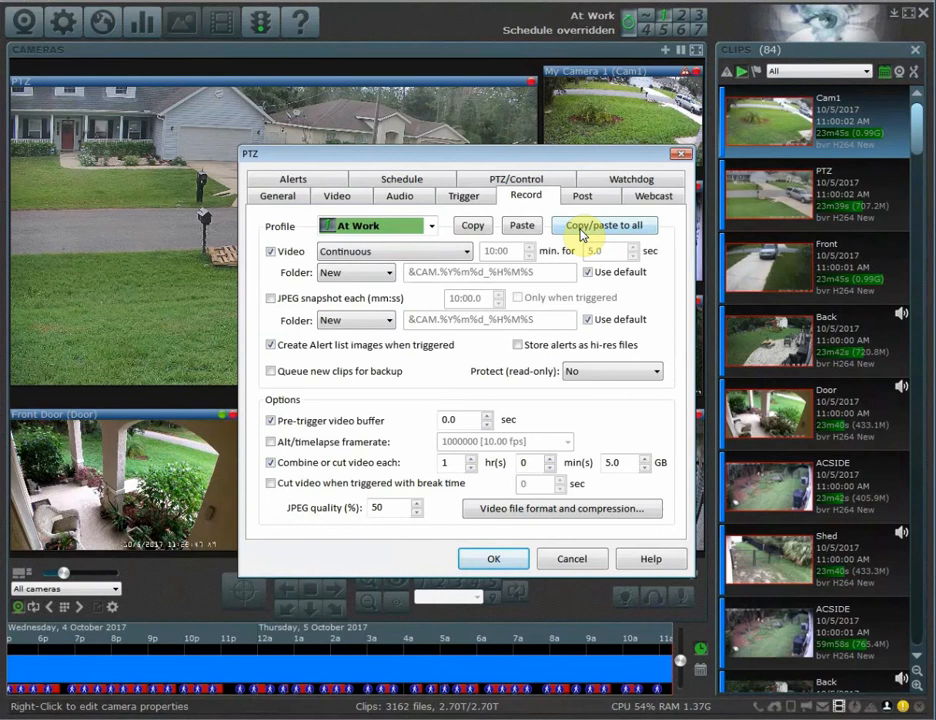
{"action": "left_click", "coordinate": [561, 508]}
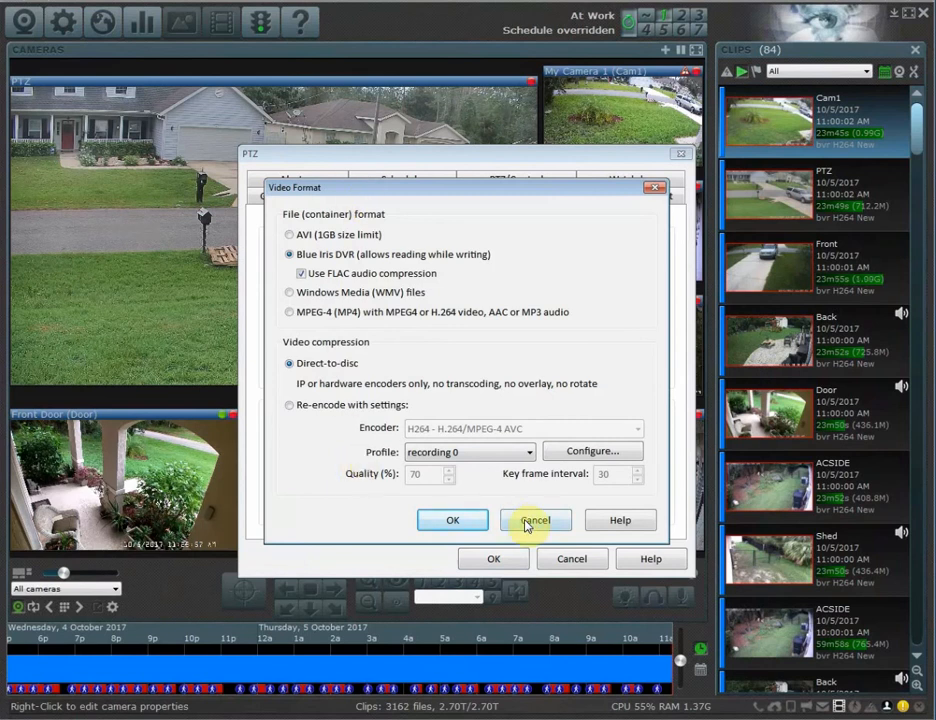
{"action": "left_click", "coordinate": [536, 520]}
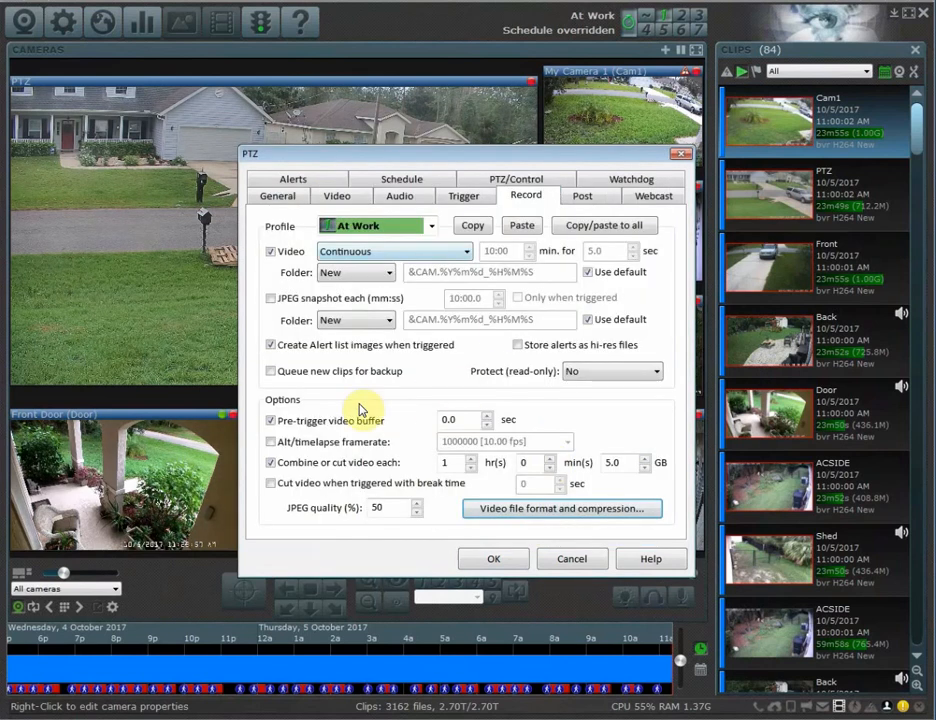
{"action": "left_click", "coordinate": [561, 508]}
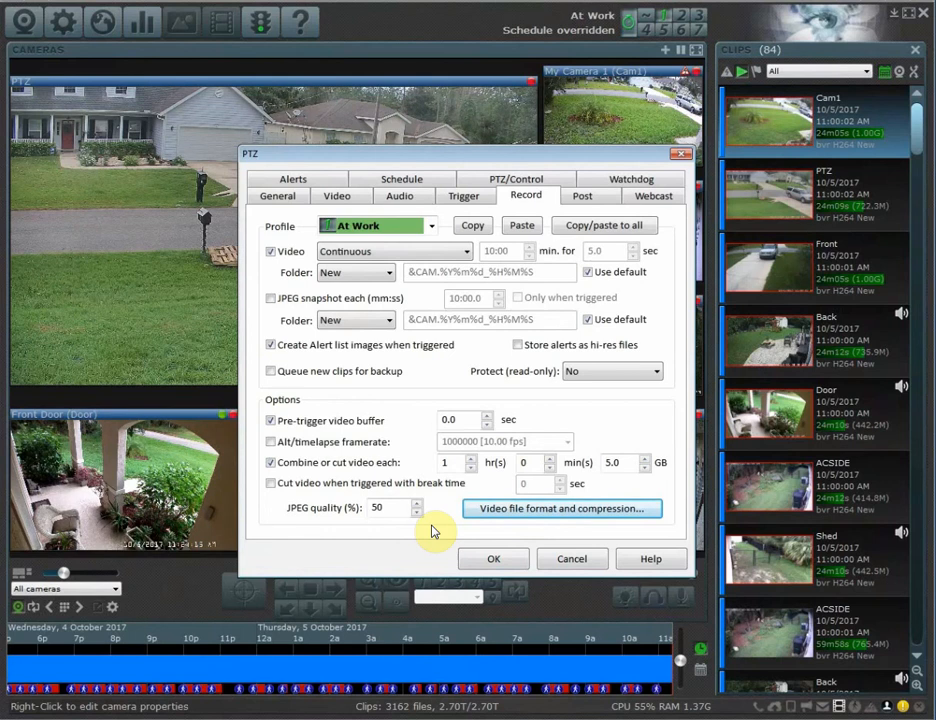
Step: Keep direct-to-disc video compression in the format settings and close the PTZ properties
{"action": "left_click", "coordinate": [561, 508]}
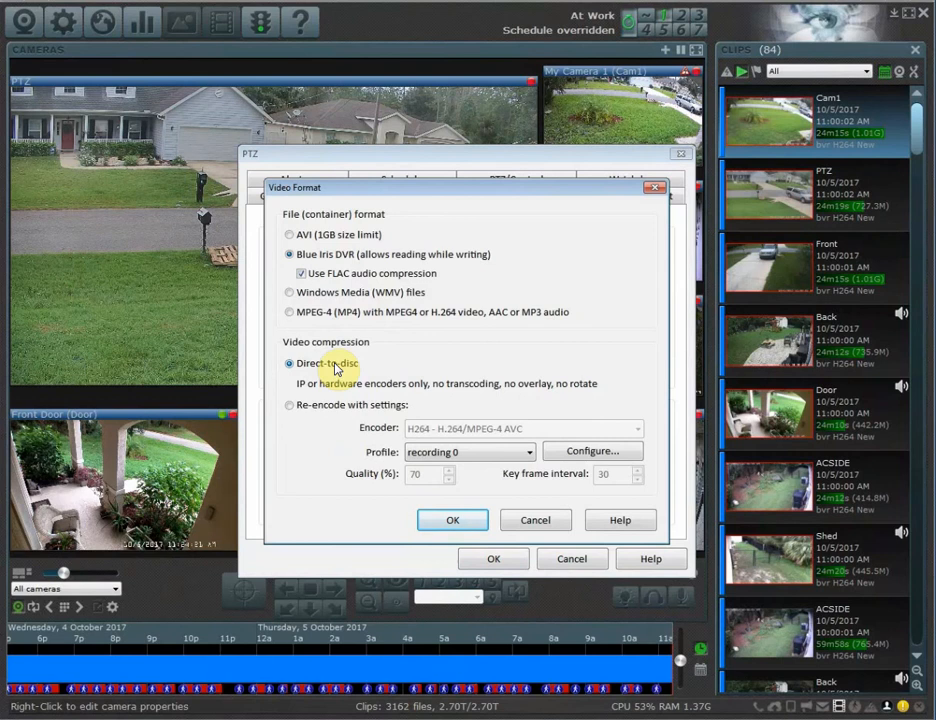
{"action": "left_click", "coordinate": [452, 520]}
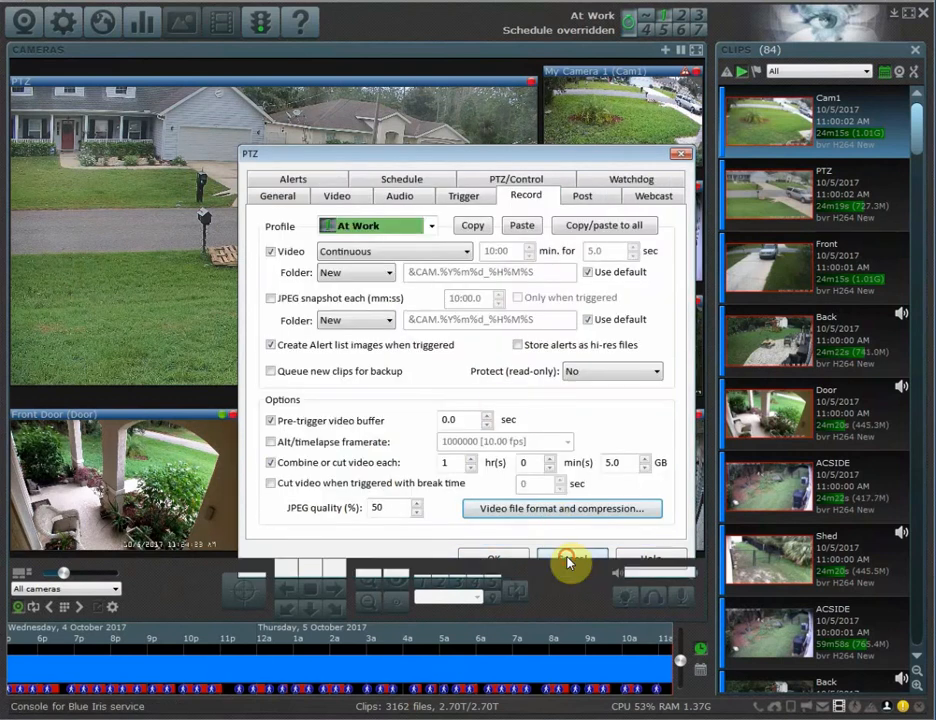
{"action": "left_click", "coordinate": [571, 557]}
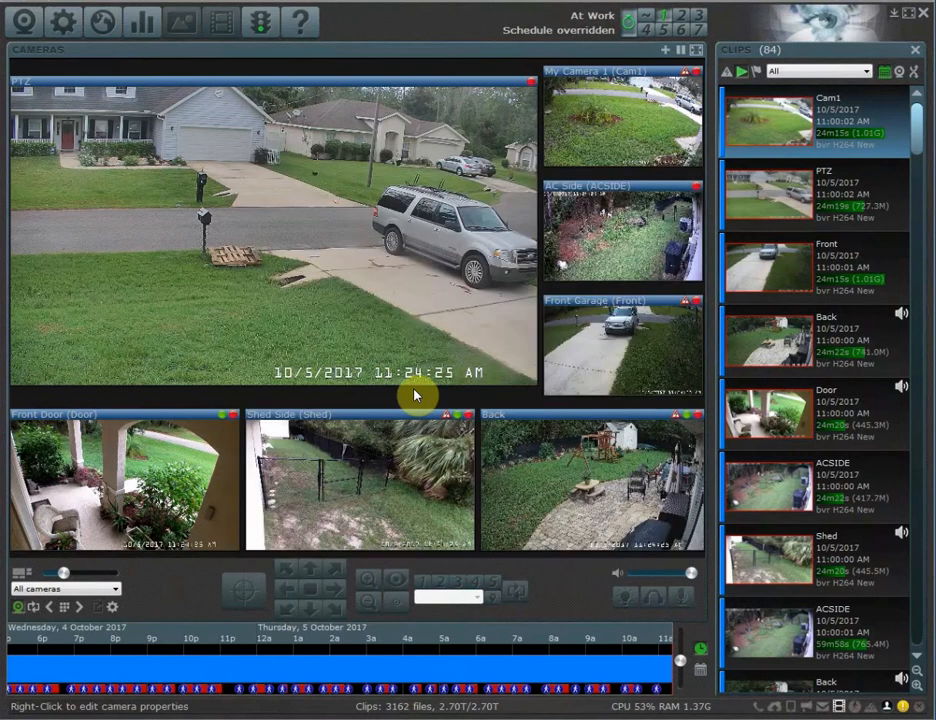